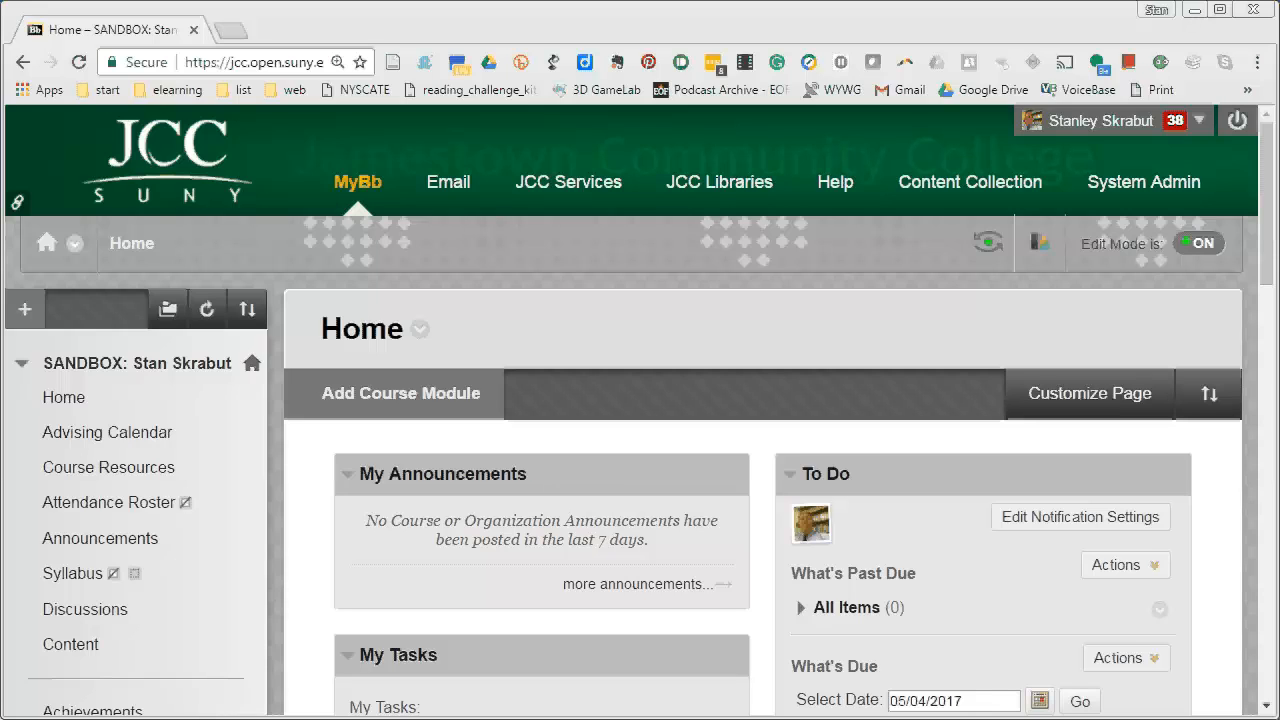
pyautogui.moveTo(183, 375)
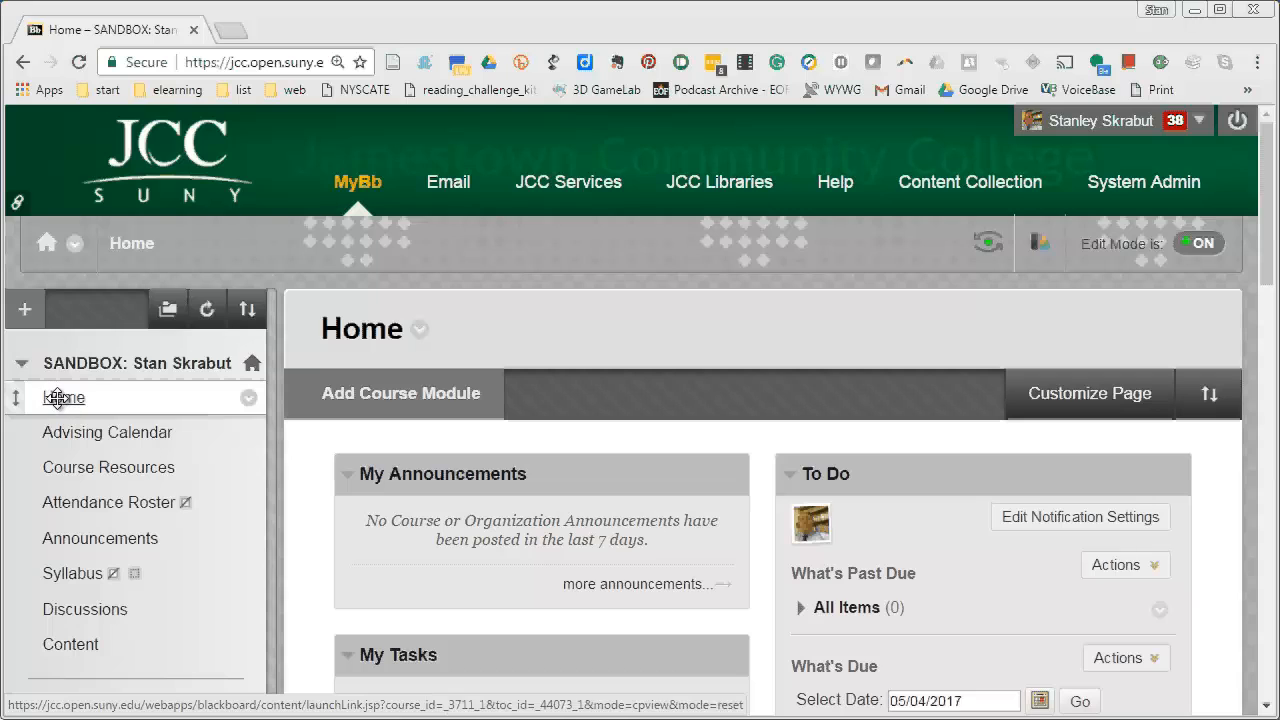
# - From the course Home page, add the Gamegogy Leaderboard 1.4 module from the Add Course Module list
pyautogui.click(63, 398)
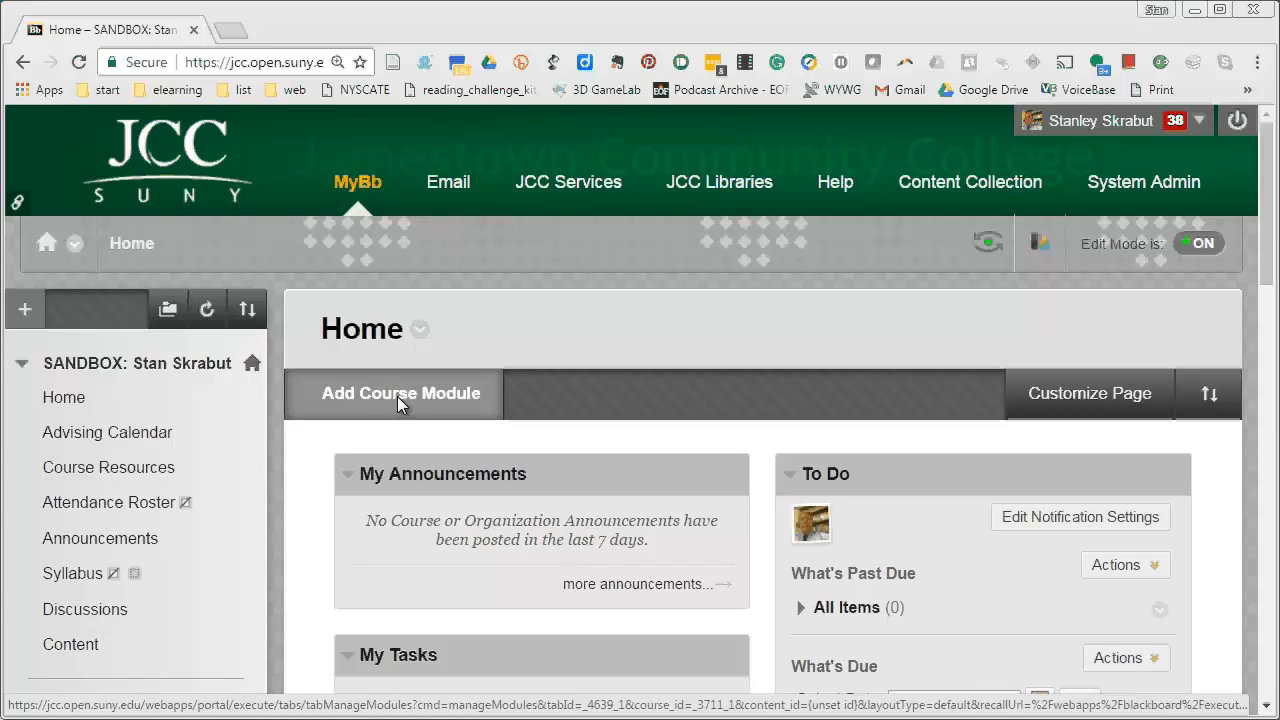
pyautogui.click(399, 393)
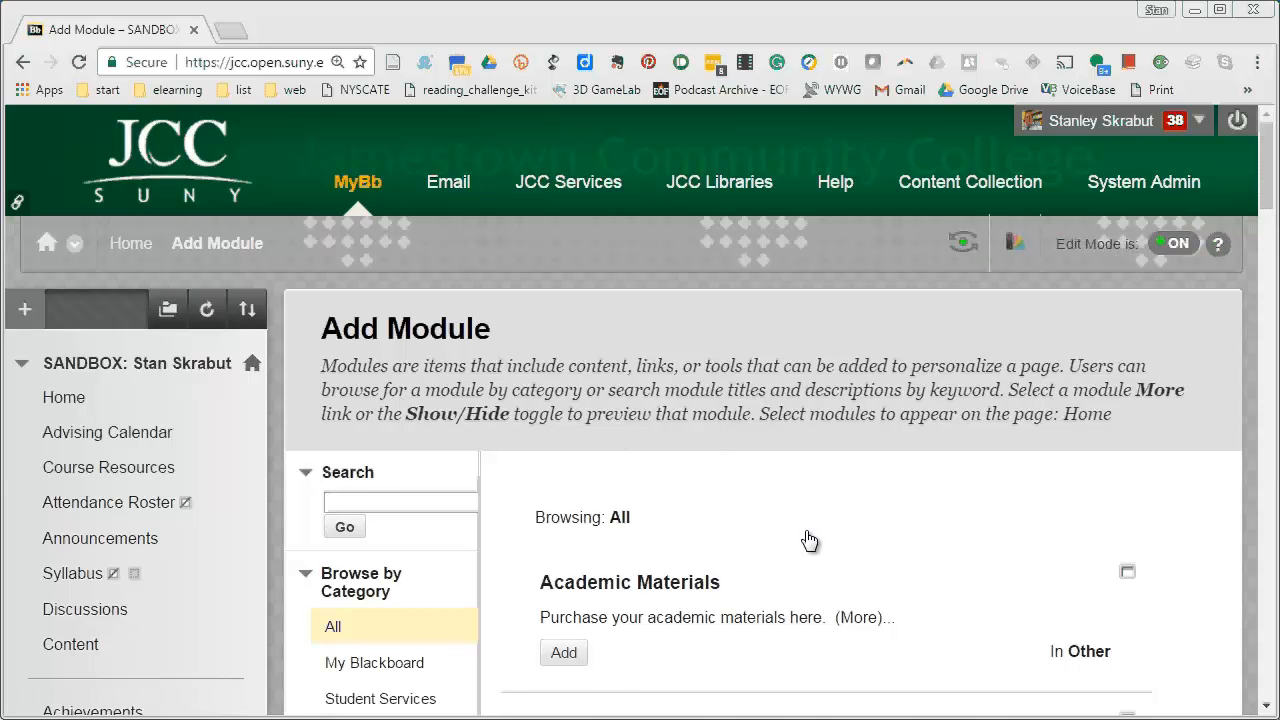
pyautogui.scroll(-3)
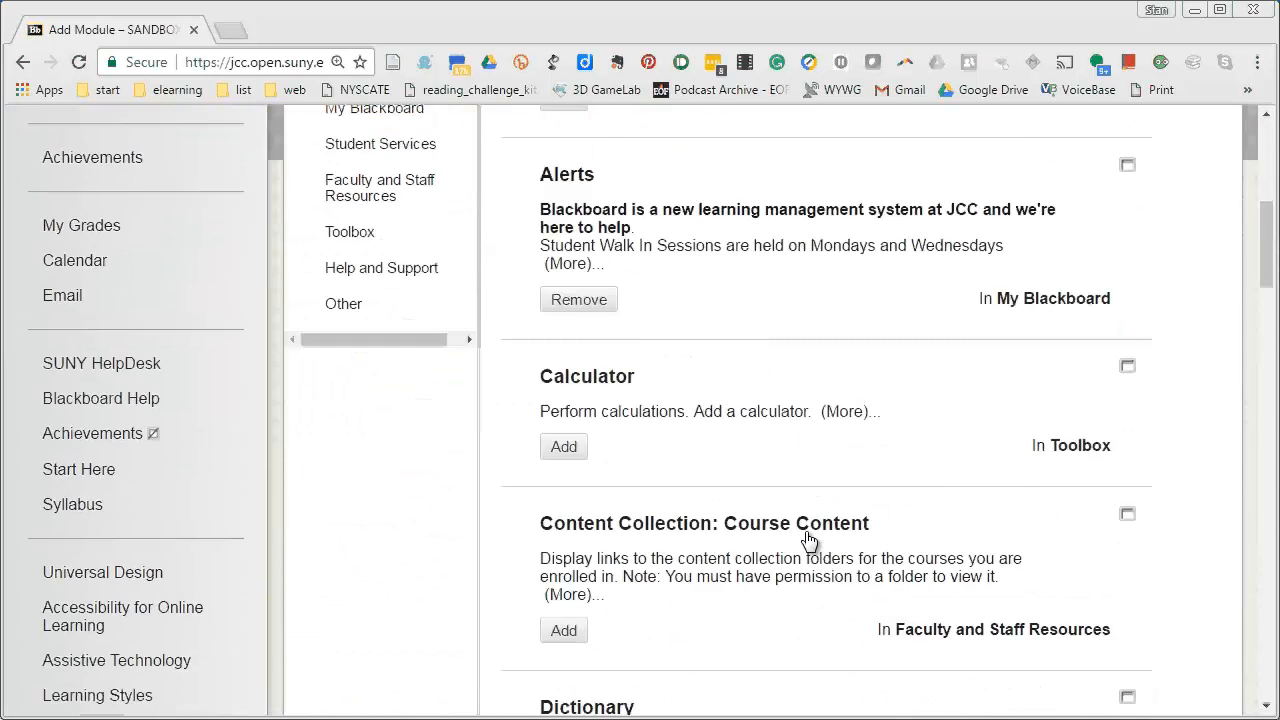
pyautogui.scroll(-3)
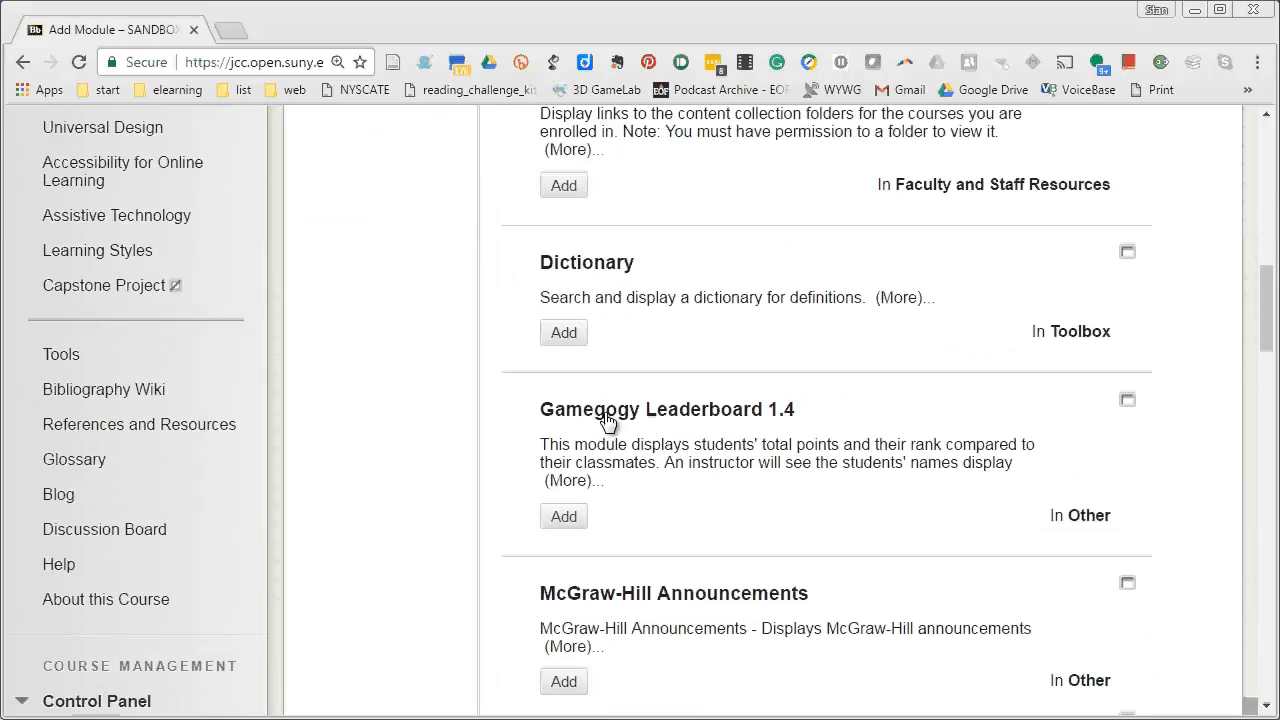
pyautogui.moveTo(595, 428)
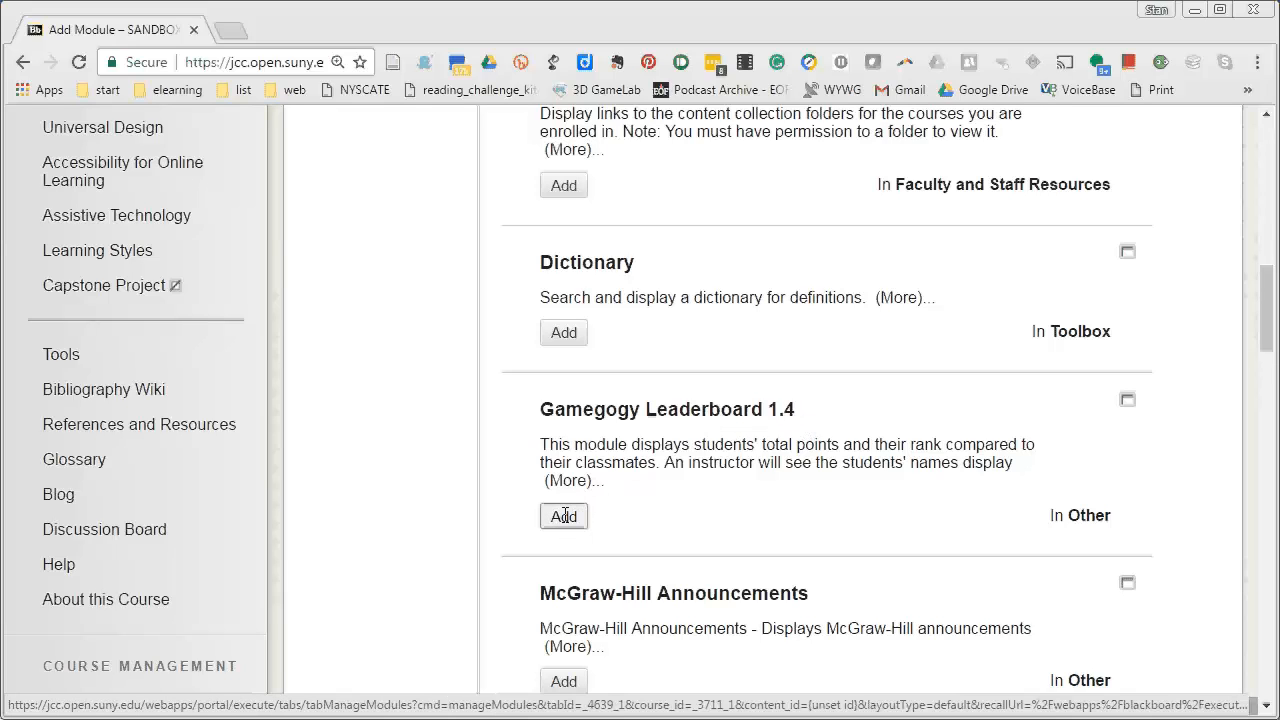
pyautogui.click(563, 515)
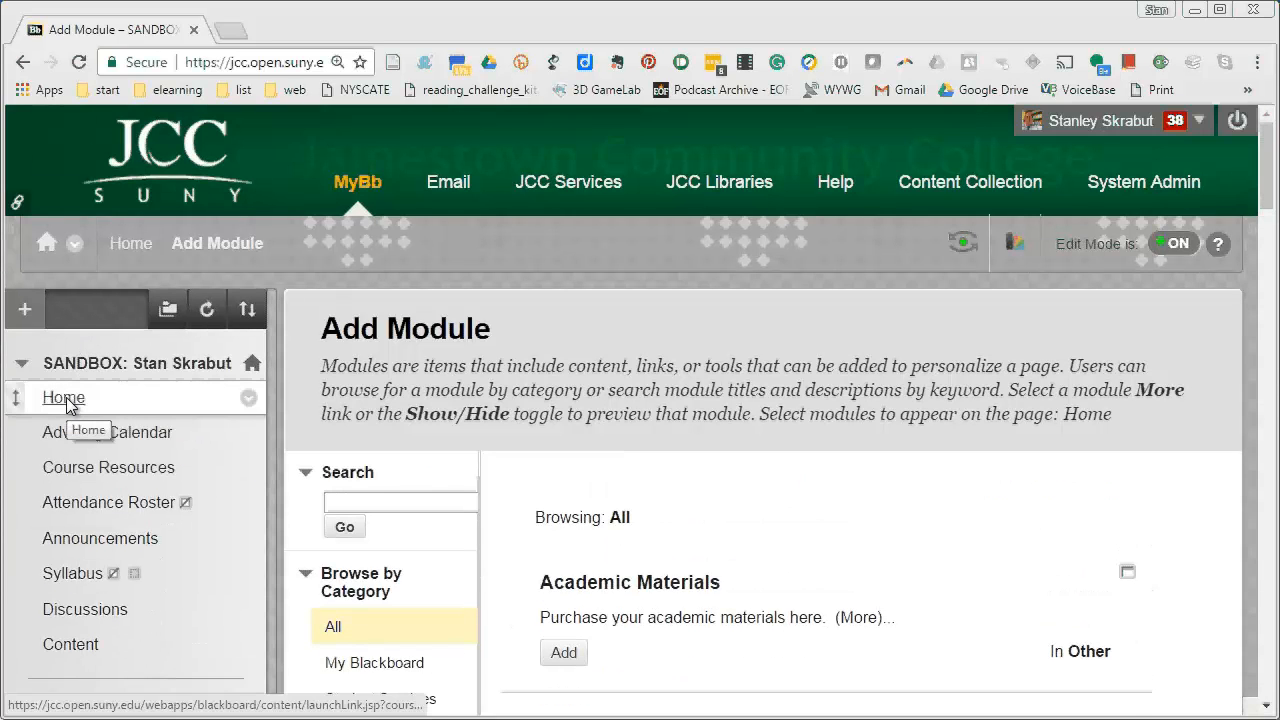
# - Back on Home, drag the Gamegogy Leaderboard module to the top of the right column
pyautogui.click(63, 398)
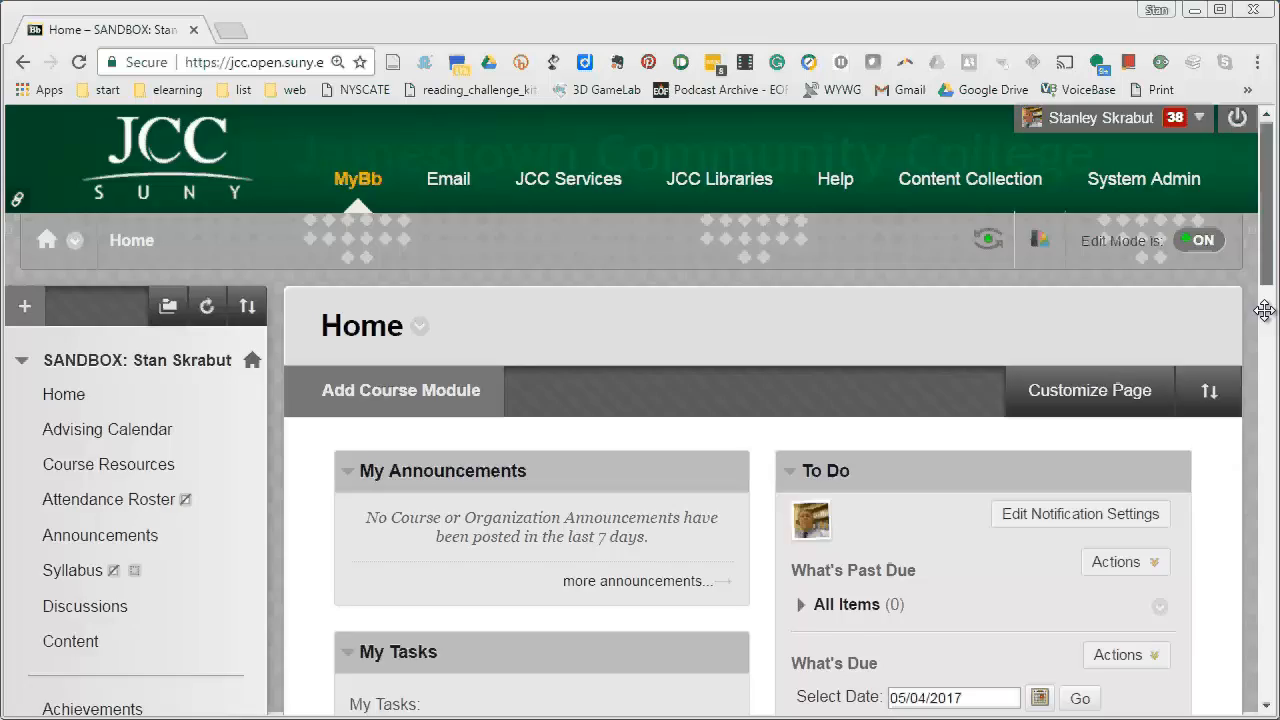
pyautogui.scroll(-3)
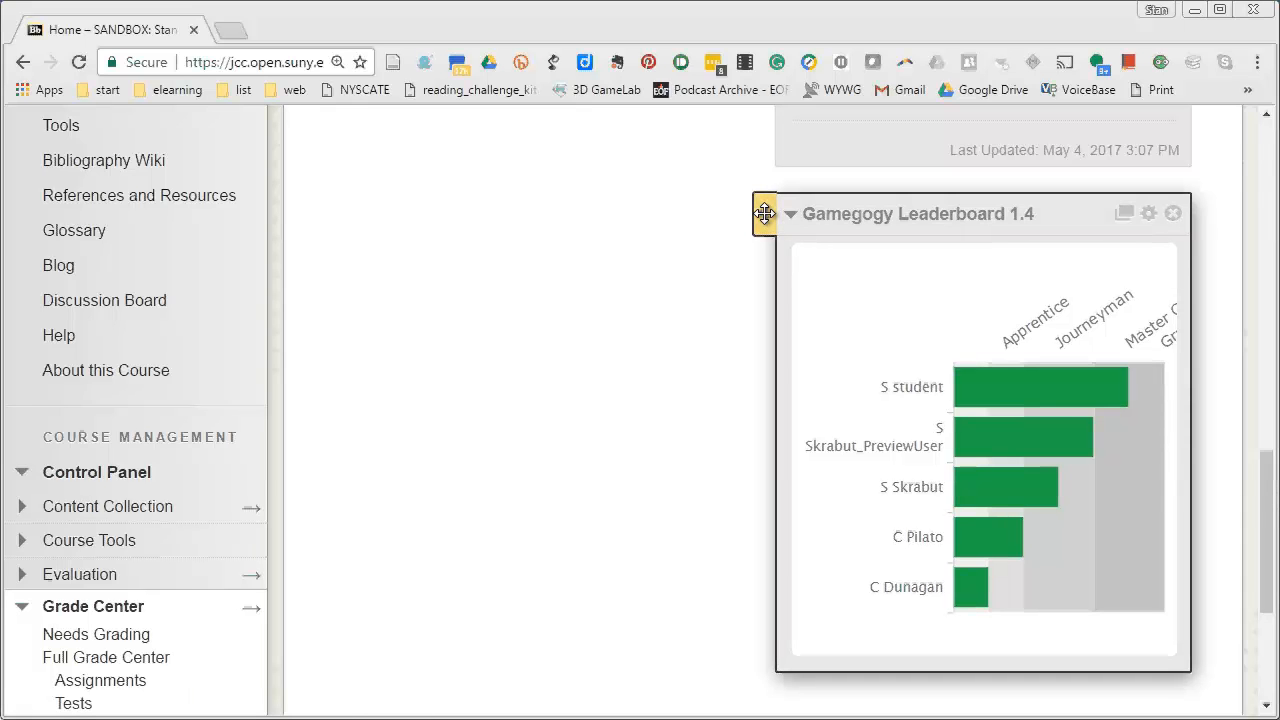
pyautogui.moveTo(764, 213); pyautogui.dragTo(661, 178)
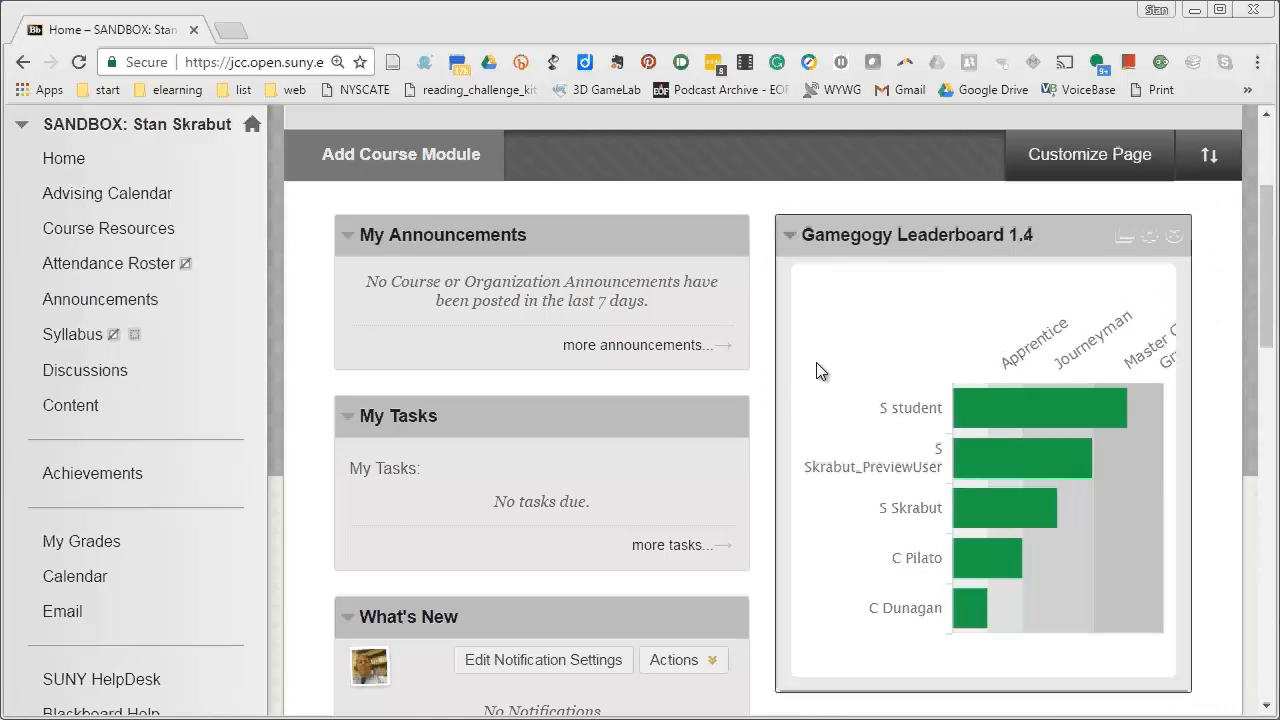
pyautogui.moveTo(965, 365)
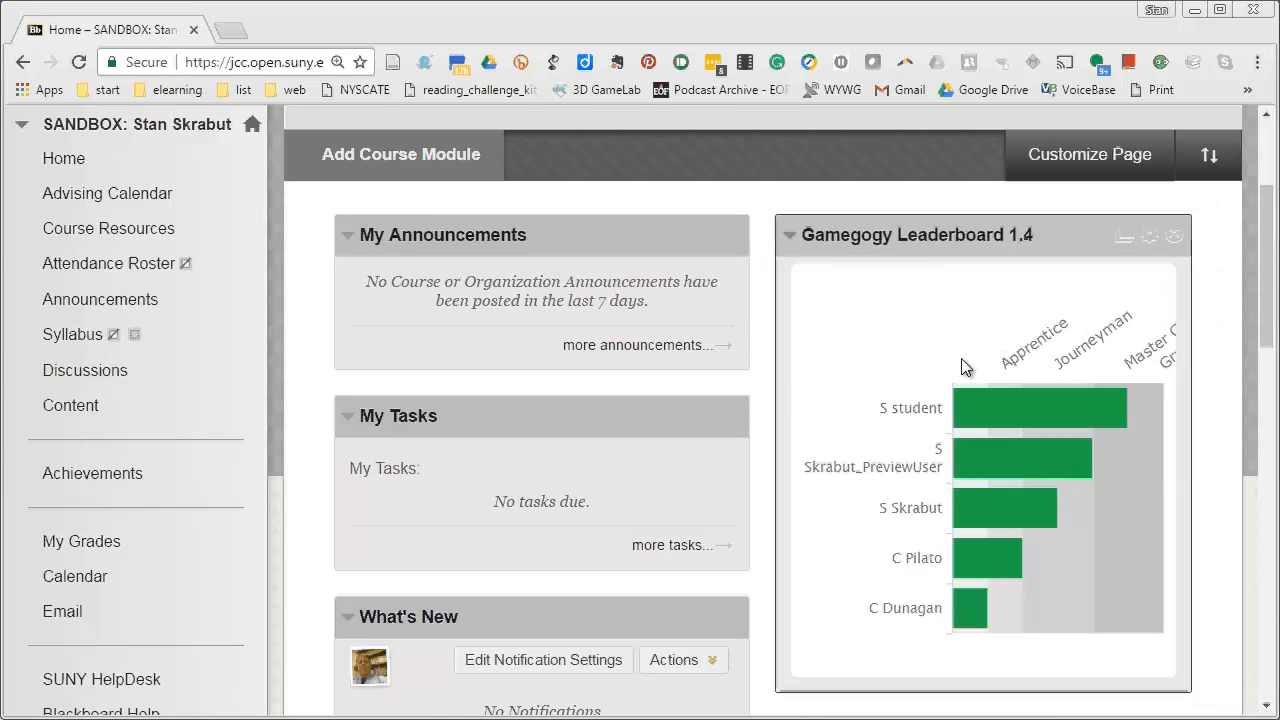
pyautogui.moveTo(1003, 332)
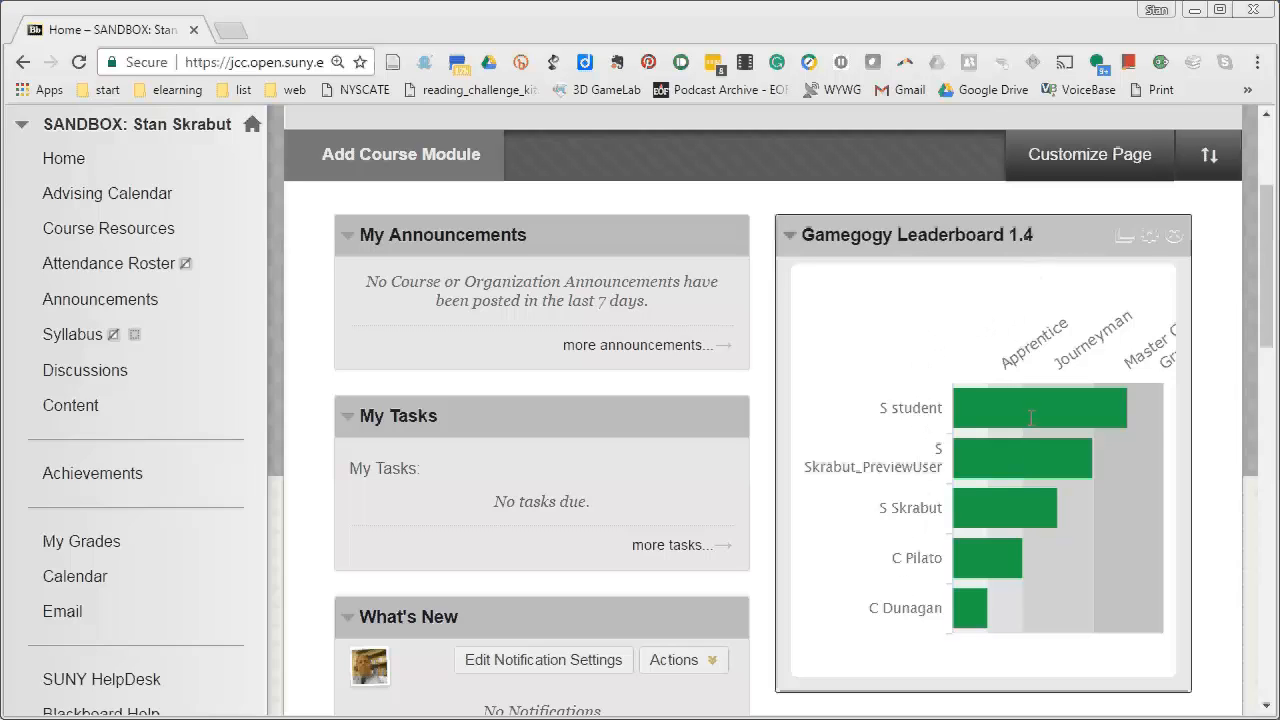
pyautogui.moveTo(907, 474)
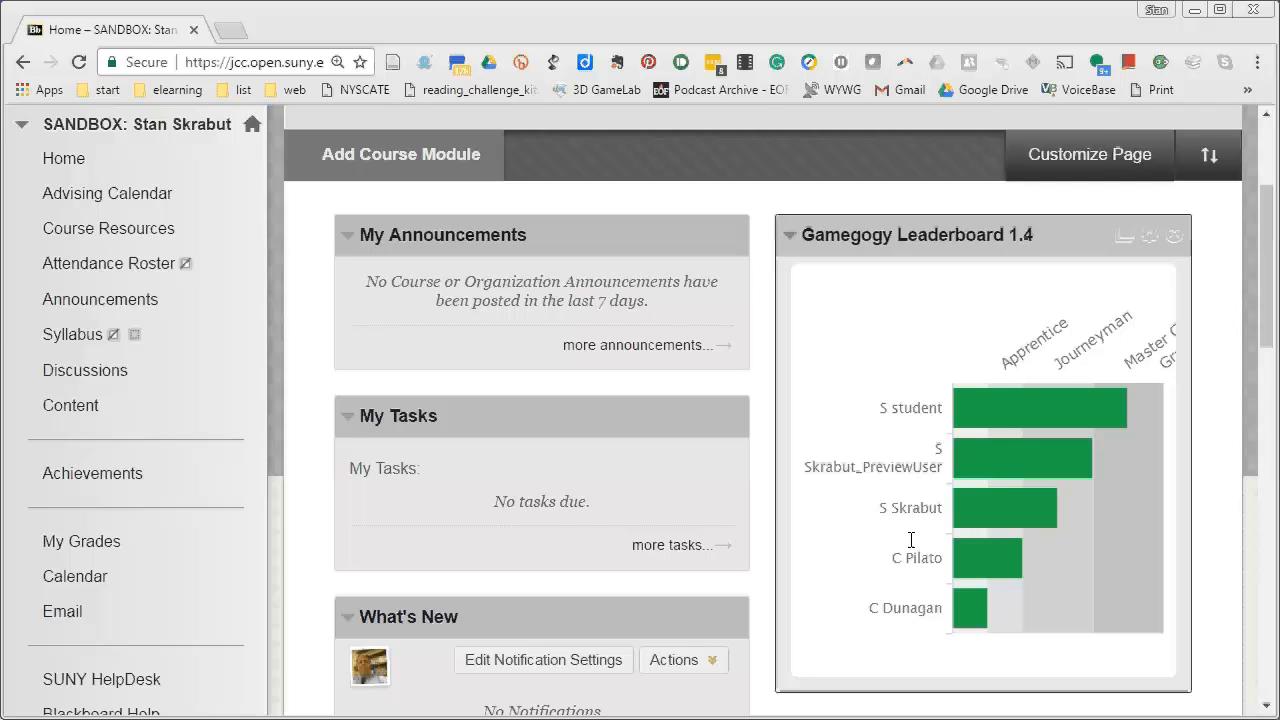
pyautogui.moveTo(907, 597)
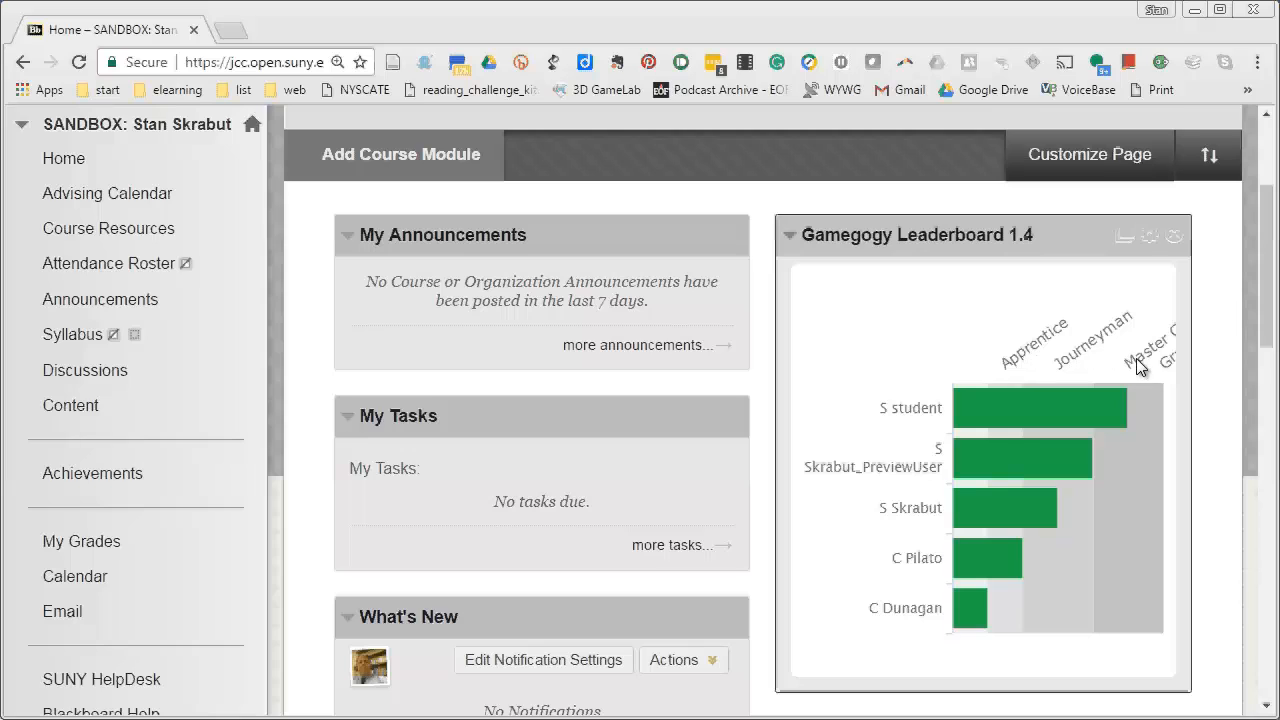
pyautogui.moveTo(1118, 365)
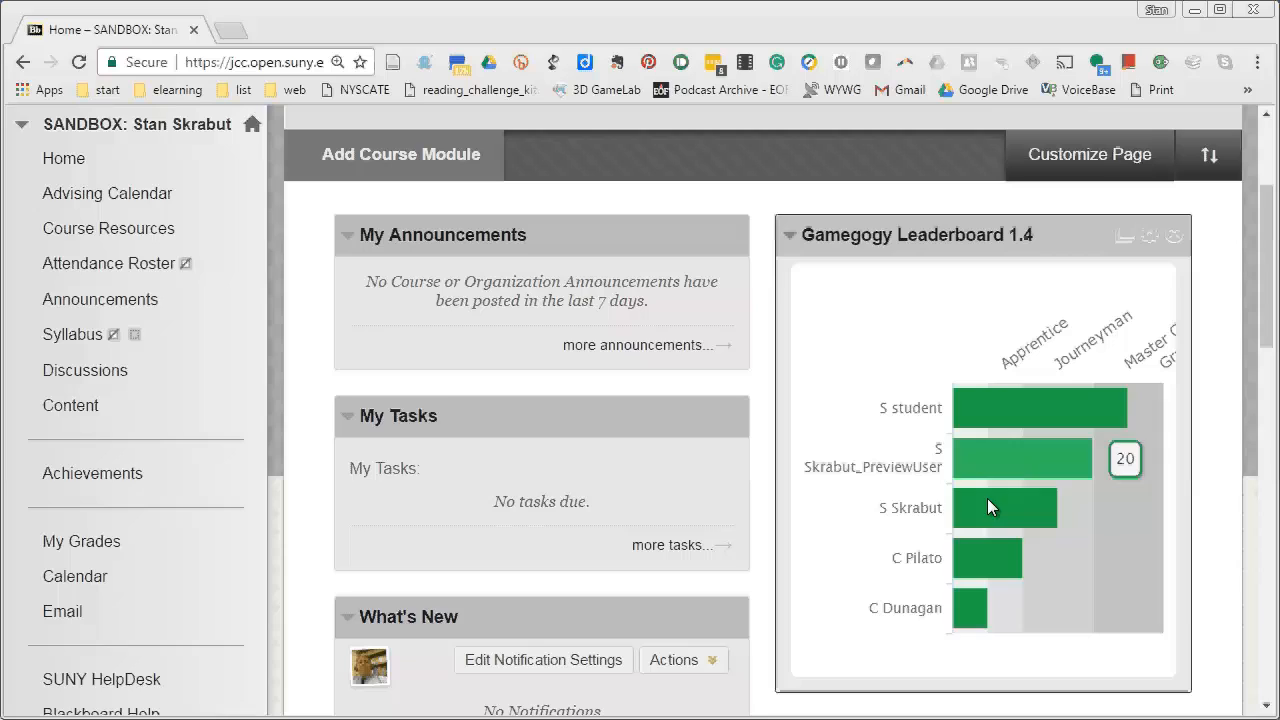
pyautogui.moveTo(948, 335)
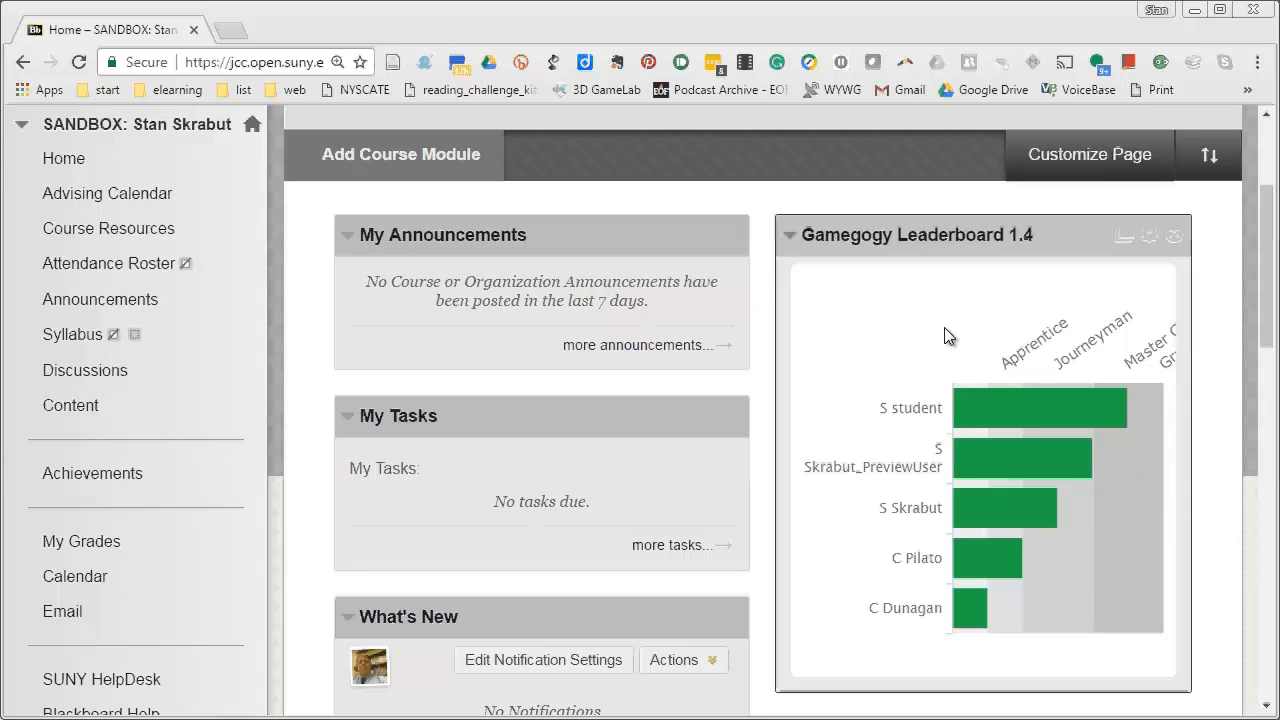
pyautogui.moveTo(947, 337)
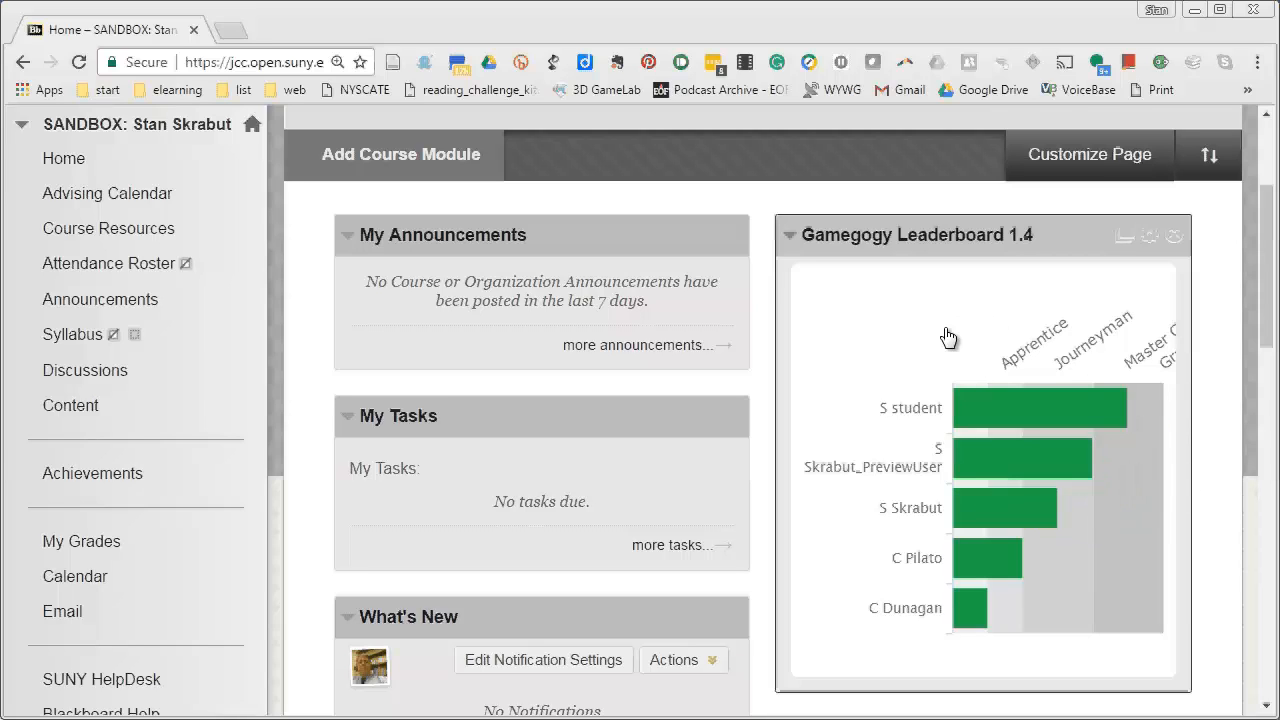
pyautogui.moveTo(910, 243)
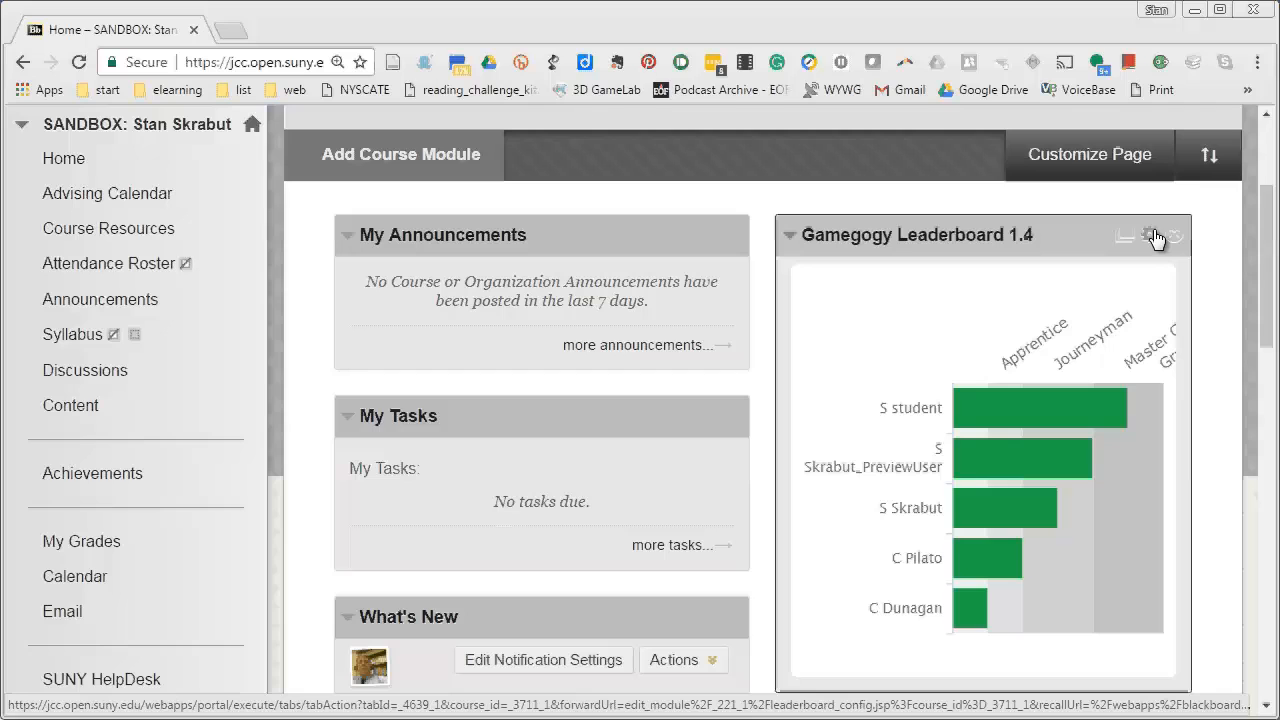
pyautogui.moveTo(1150, 237)
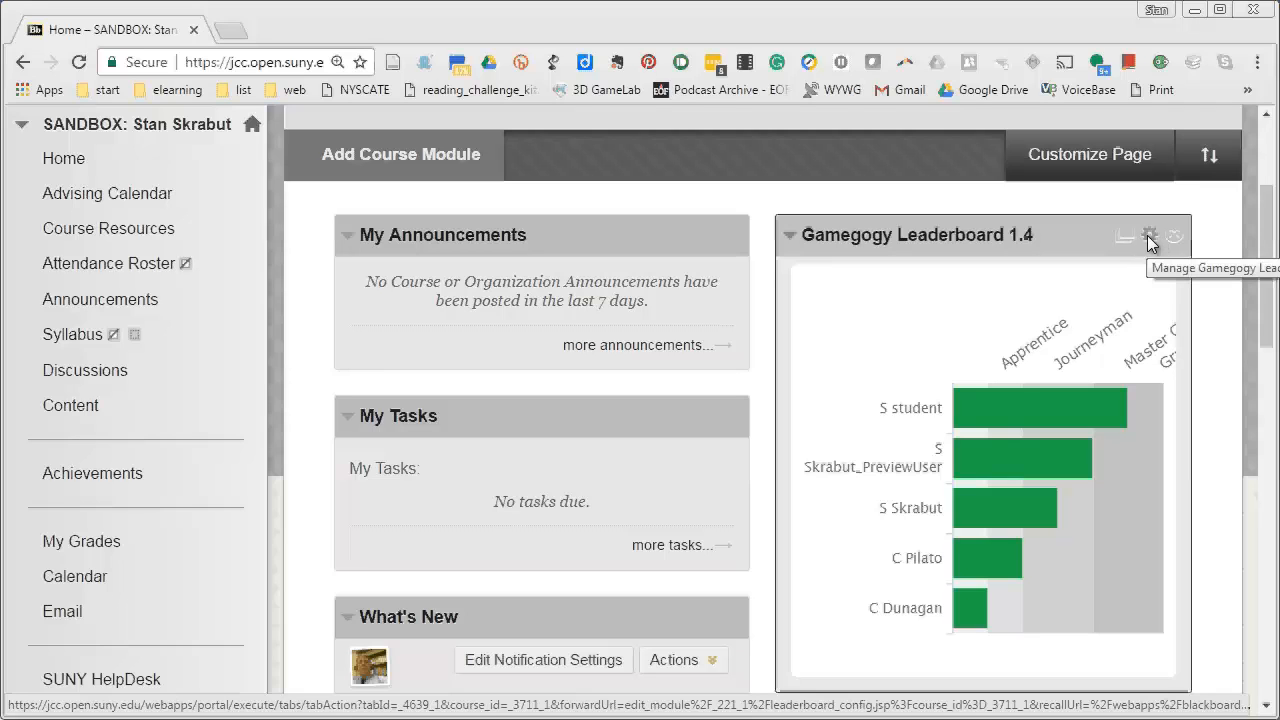
pyautogui.click(1150, 236)
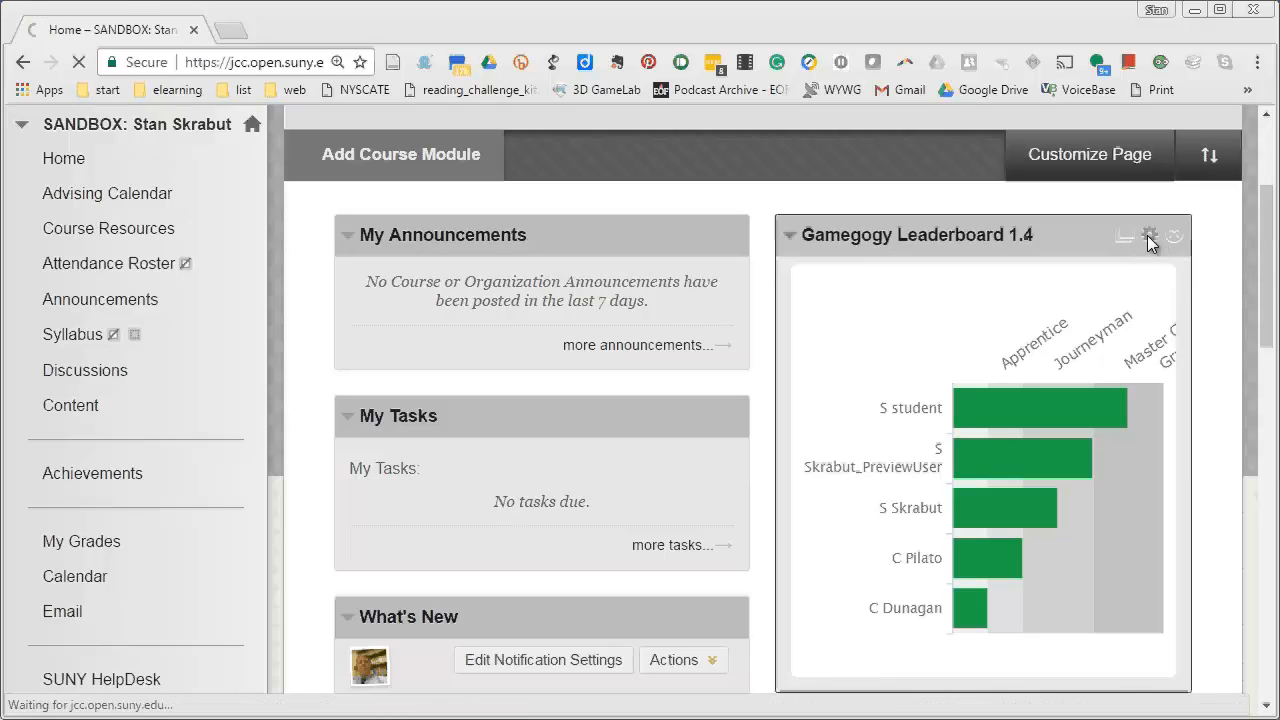
# - Open Leaderboard Configuration and review Primary Bar Color and level thresholds 5, 10, 20, 30
pyautogui.click(1150, 235)
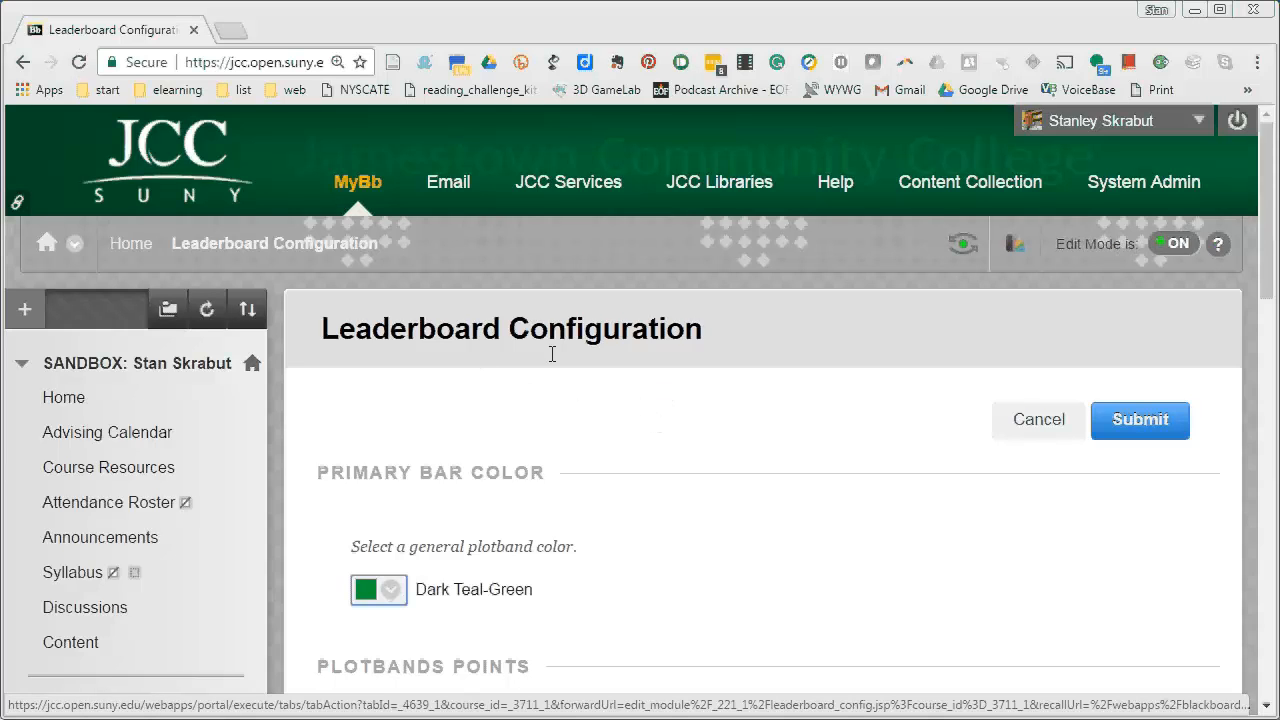
pyautogui.scroll(-3)
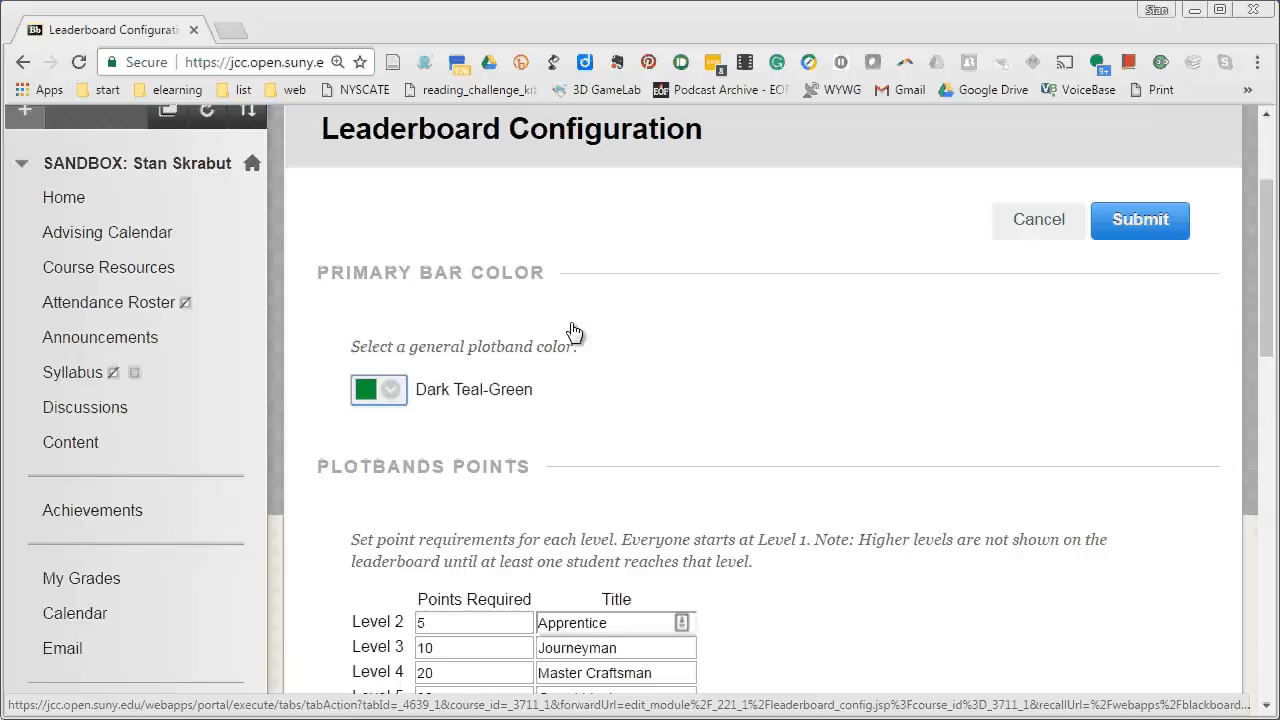
pyautogui.moveTo(384, 265)
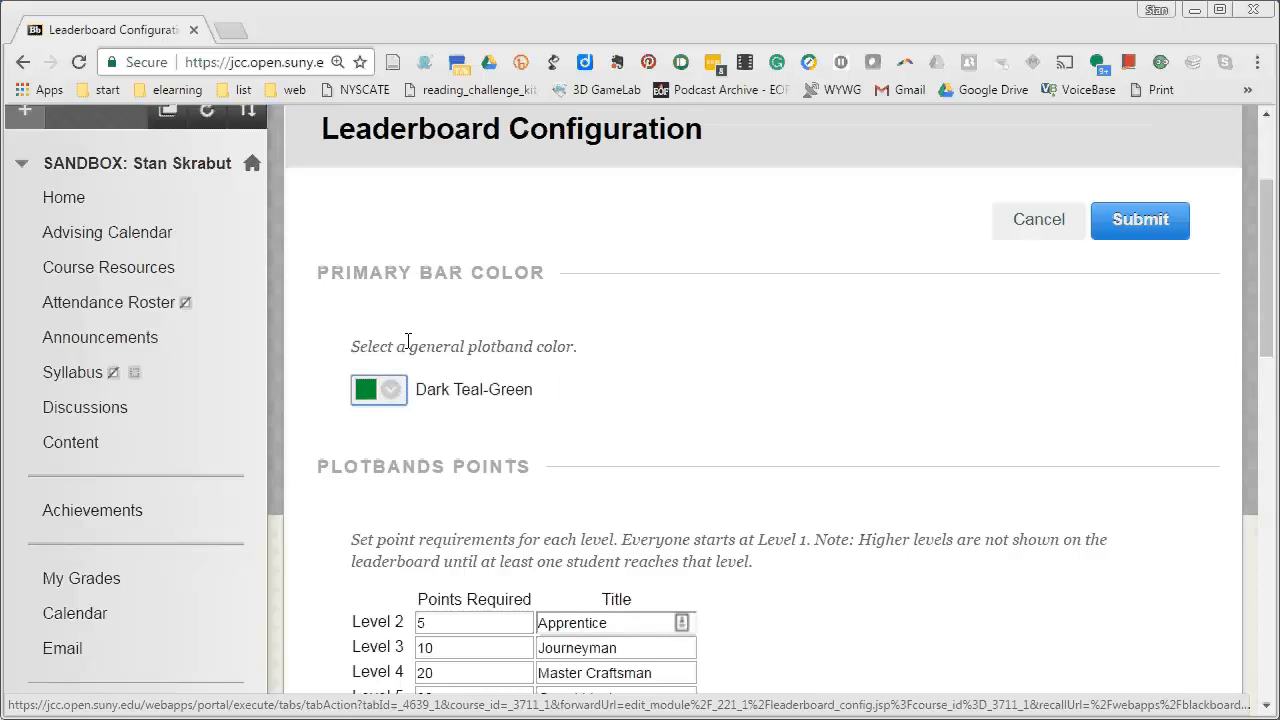
pyautogui.moveTo(490, 383)
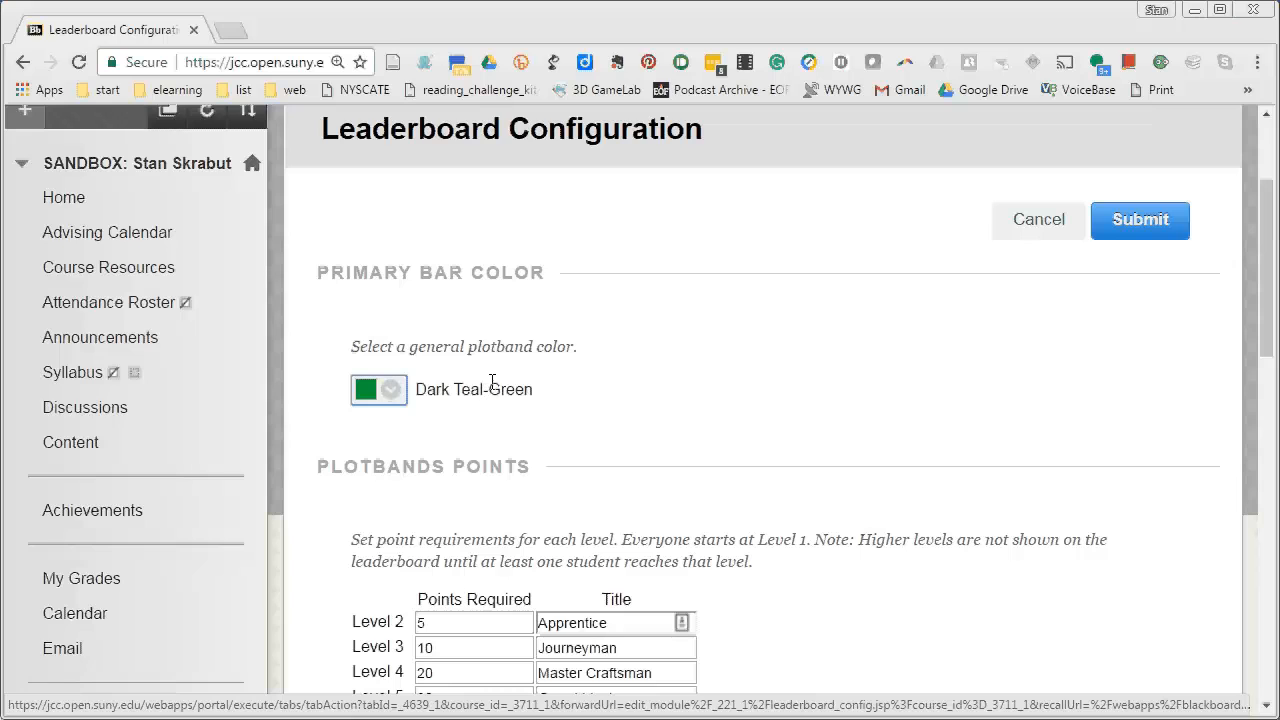
pyautogui.moveTo(815, 336)
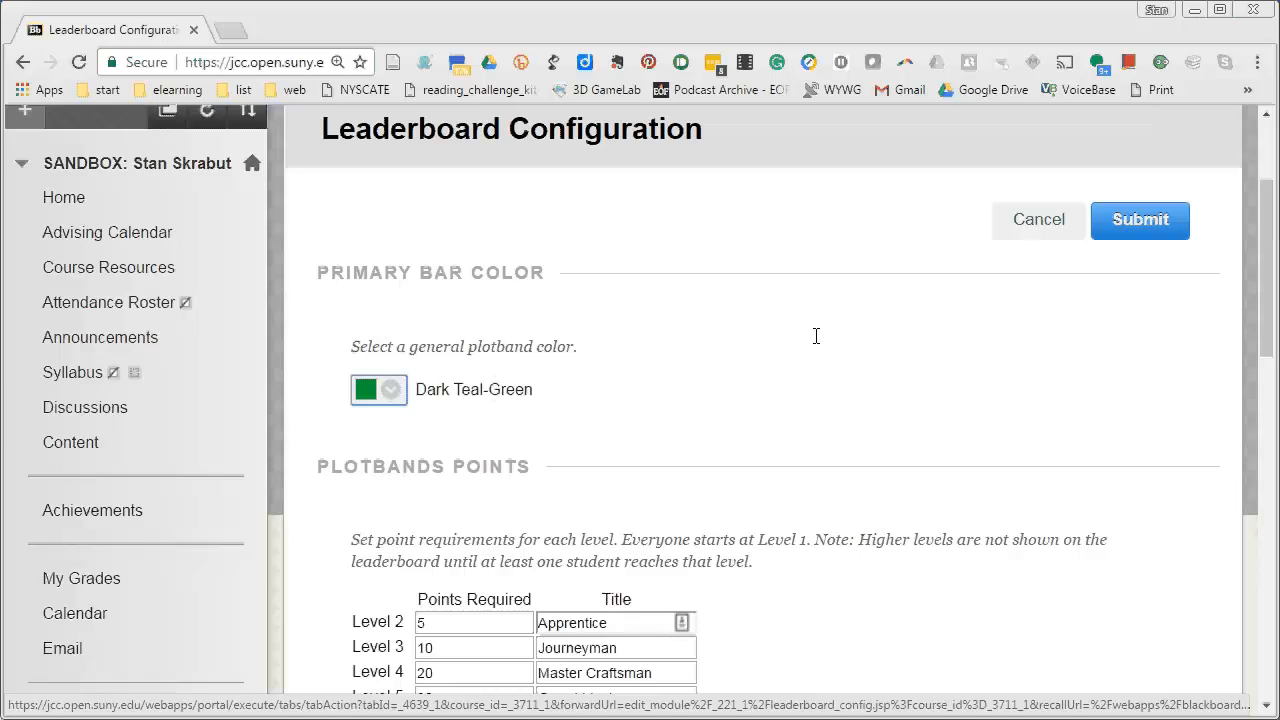
pyautogui.scroll(-3)
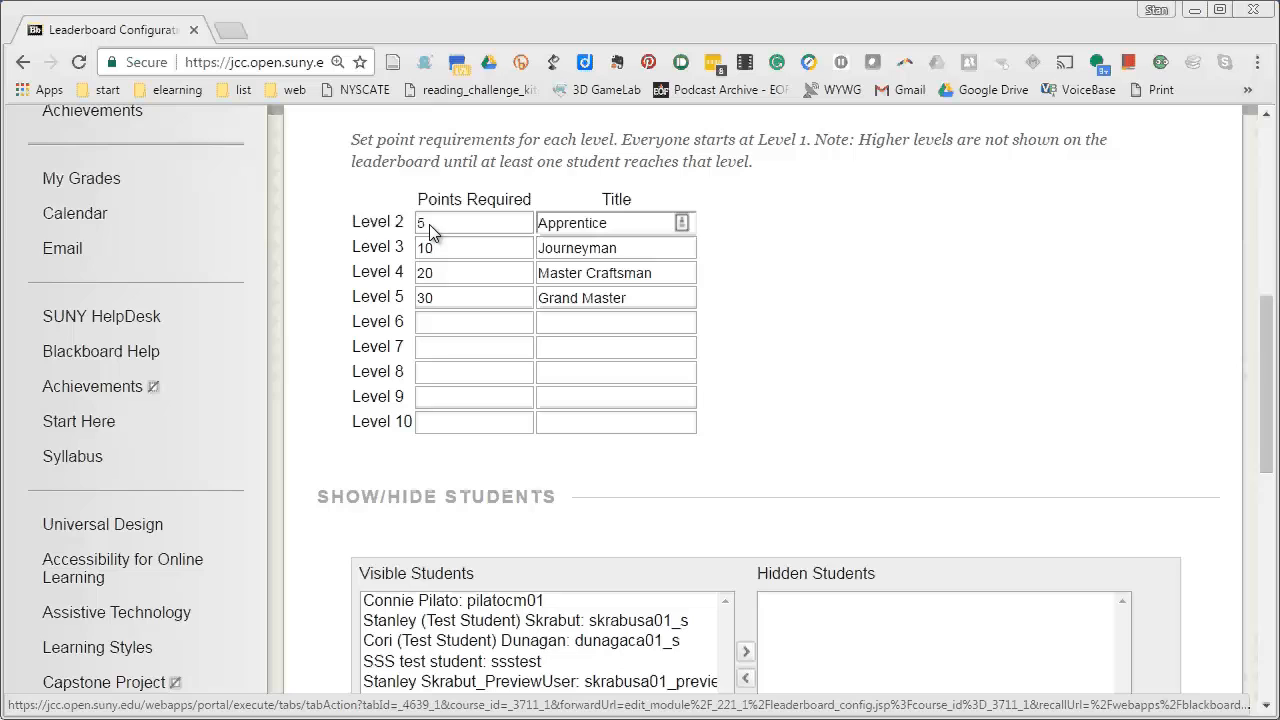
pyautogui.moveTo(767, 313)
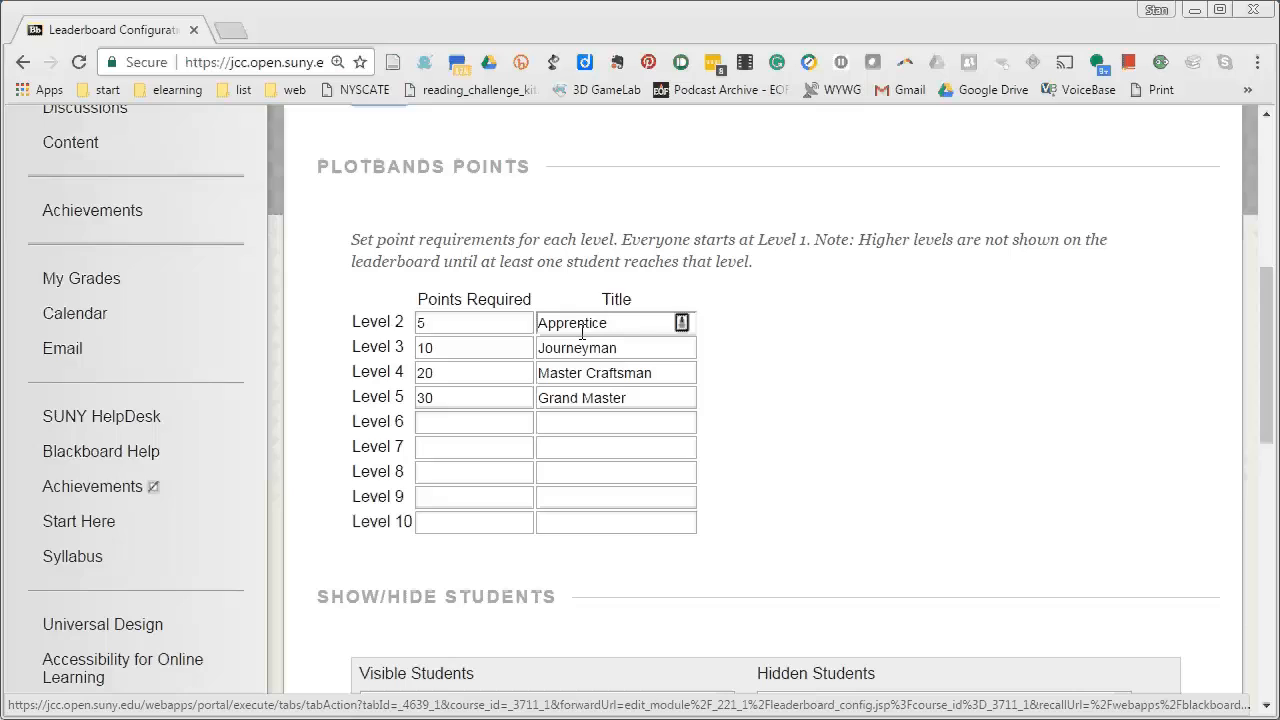
pyautogui.moveTo(583, 340)
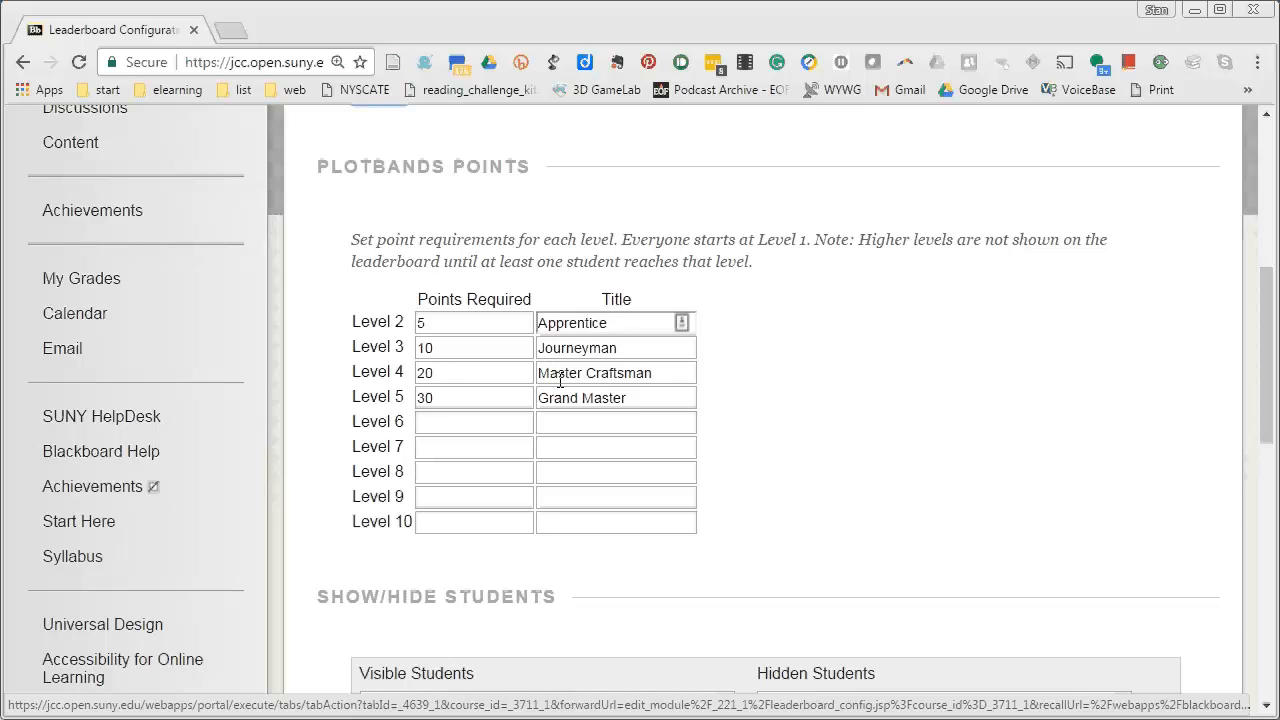
pyautogui.moveTo(568, 446)
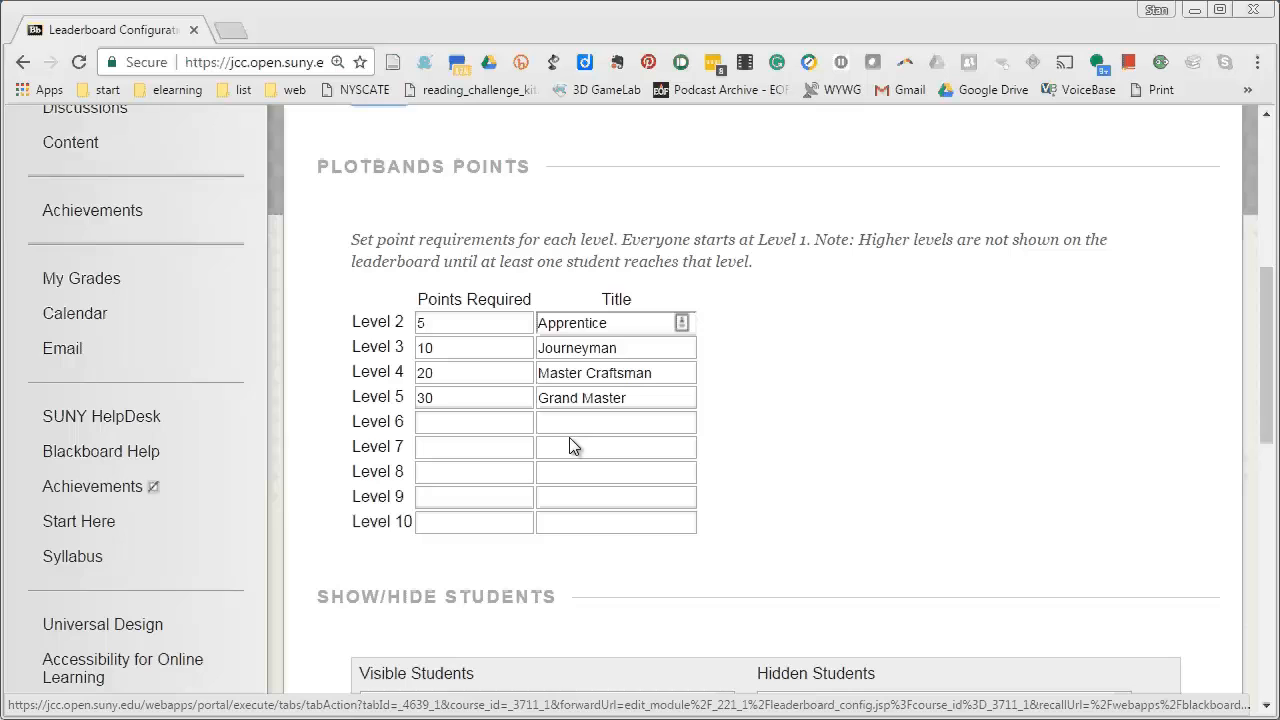
pyautogui.moveTo(733, 422)
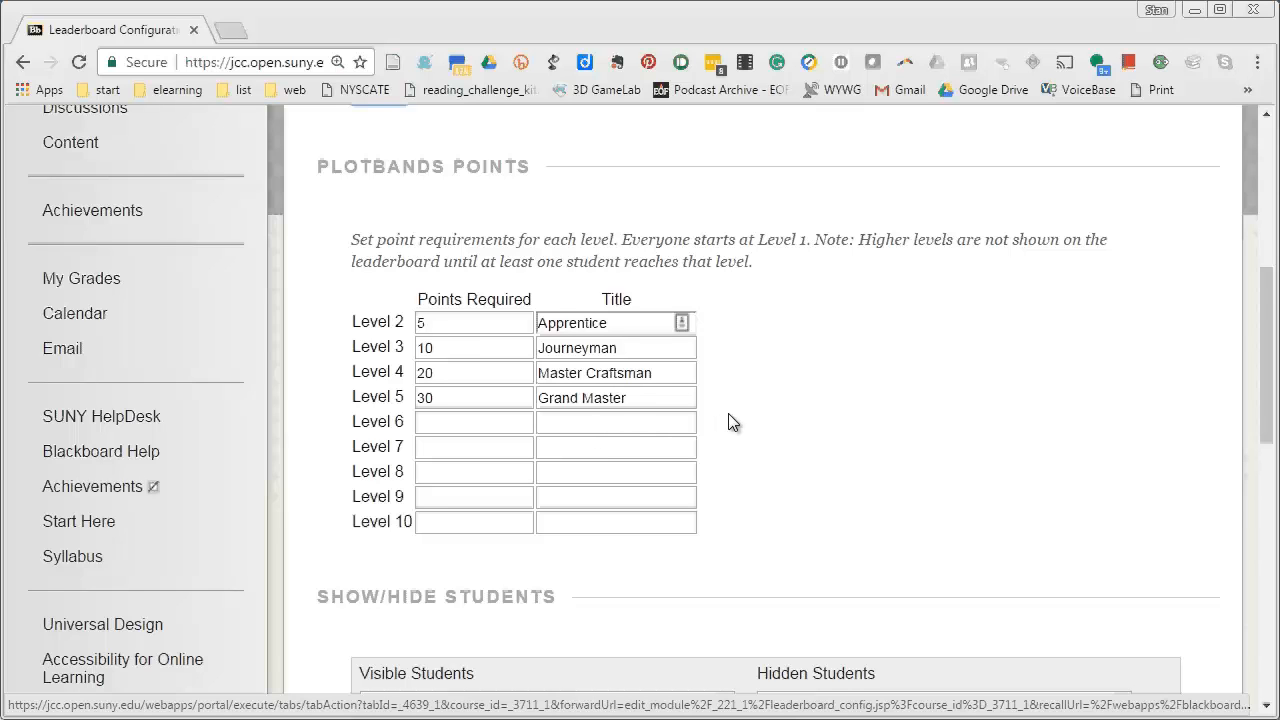
pyautogui.scroll(-3)
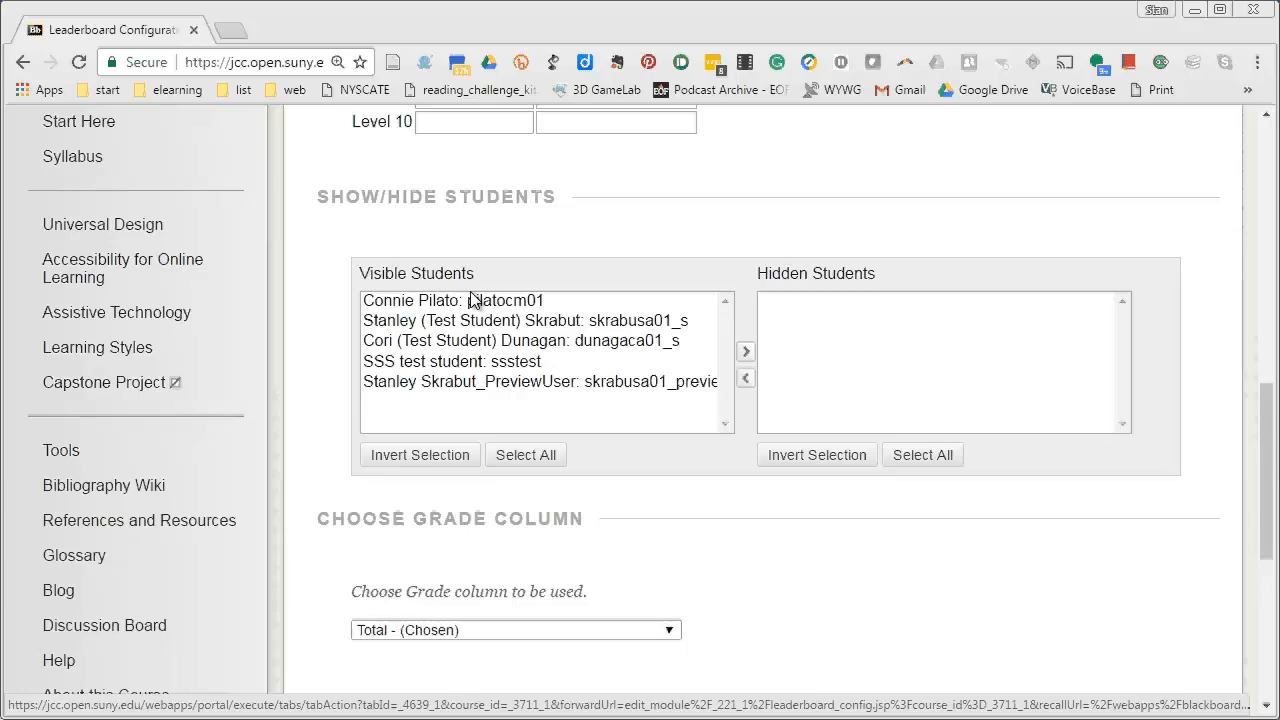
pyautogui.moveTo(718, 413)
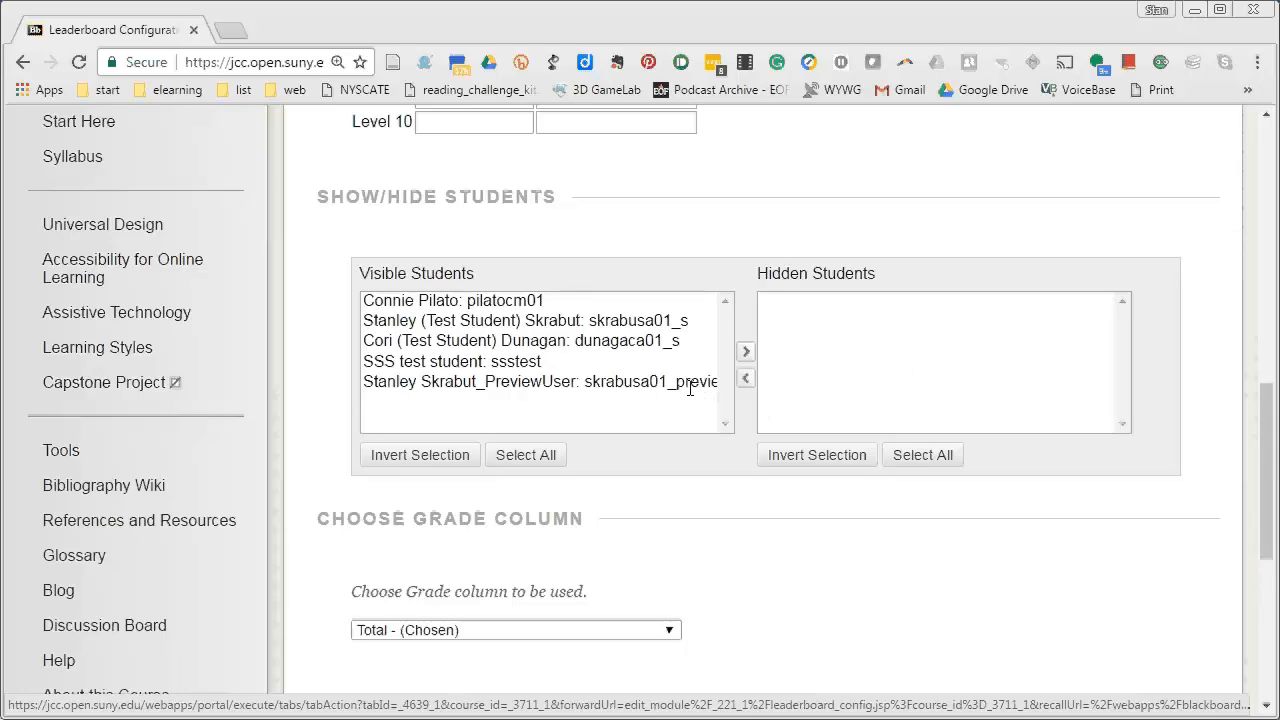
pyautogui.scroll(-3)
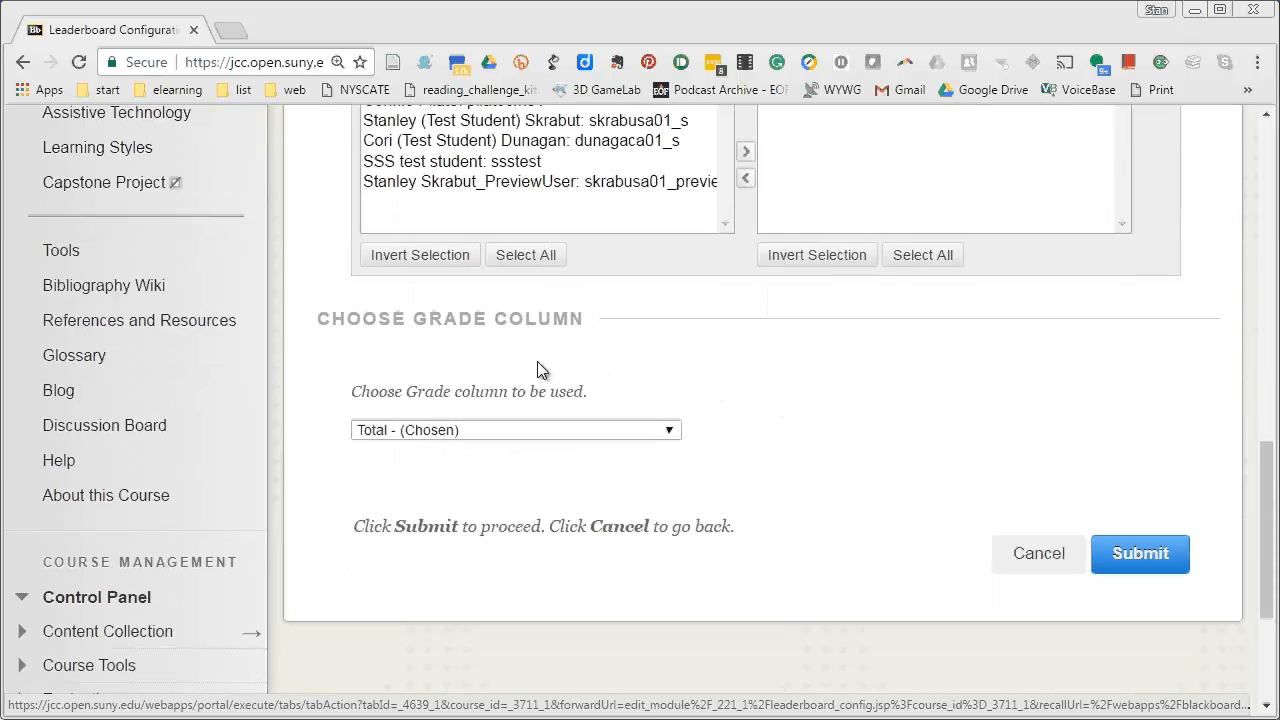
pyautogui.moveTo(400, 425)
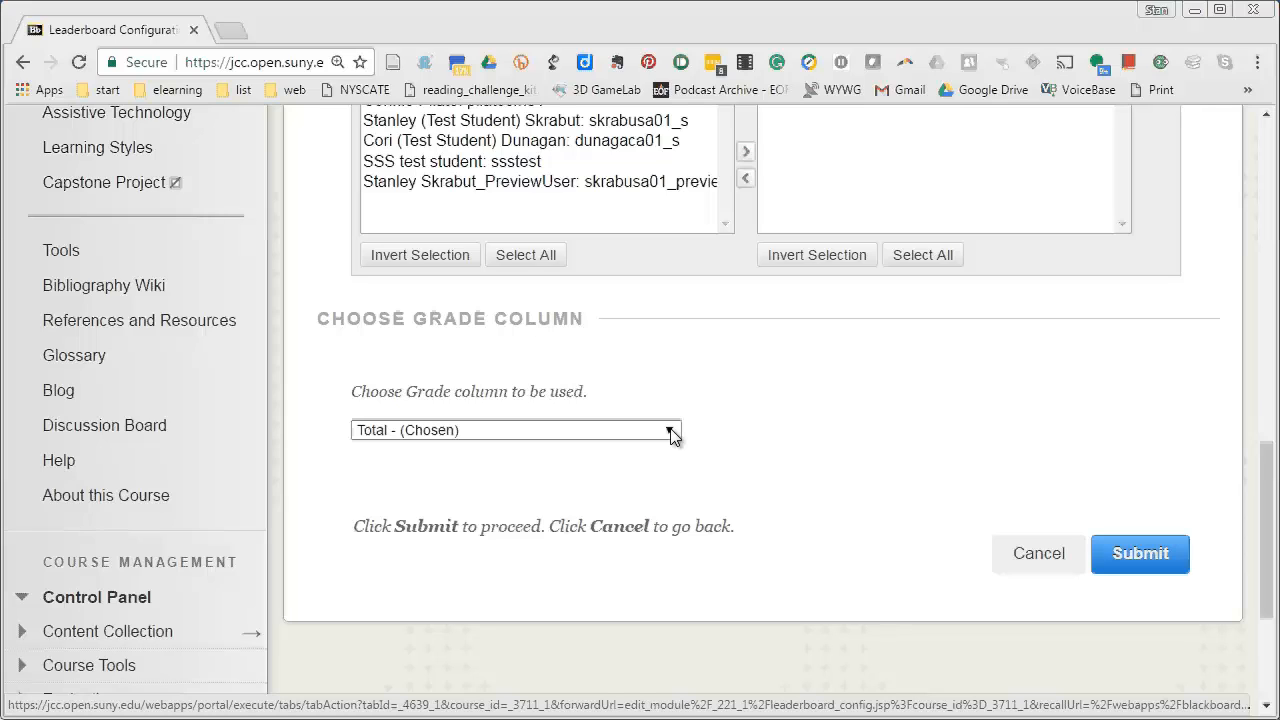
pyautogui.click(516, 430)
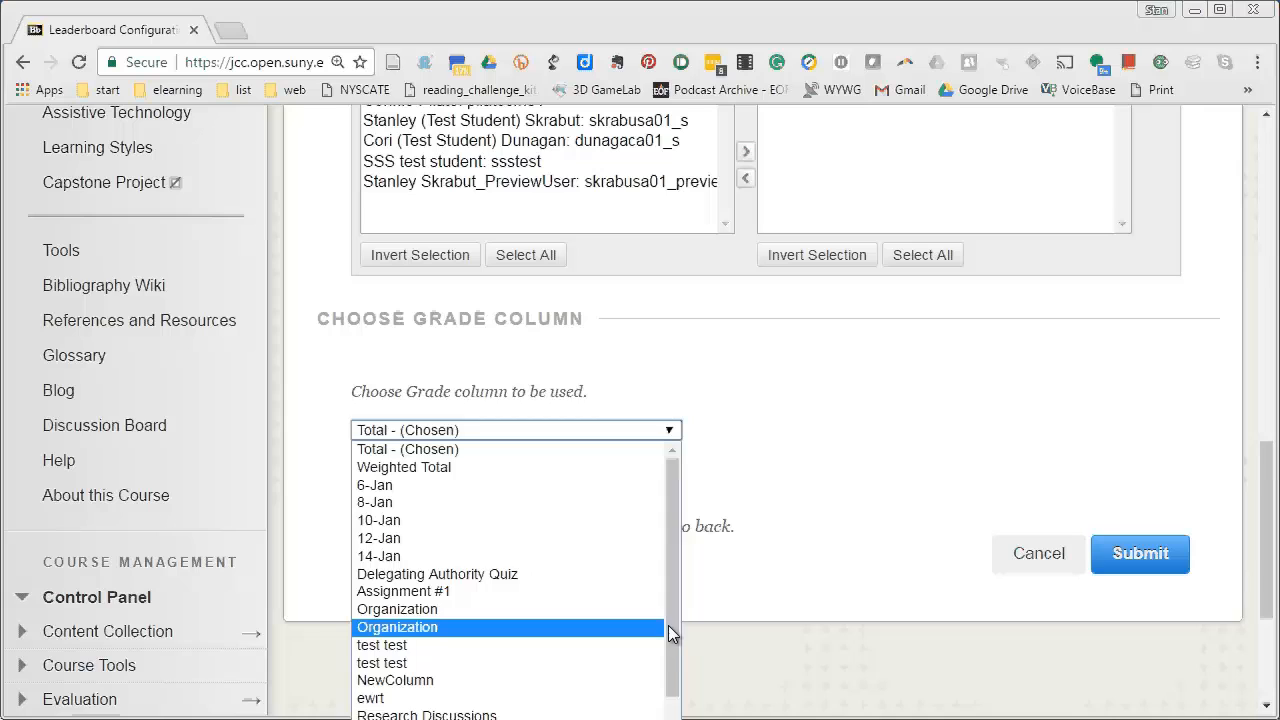
pyautogui.scroll(-3)
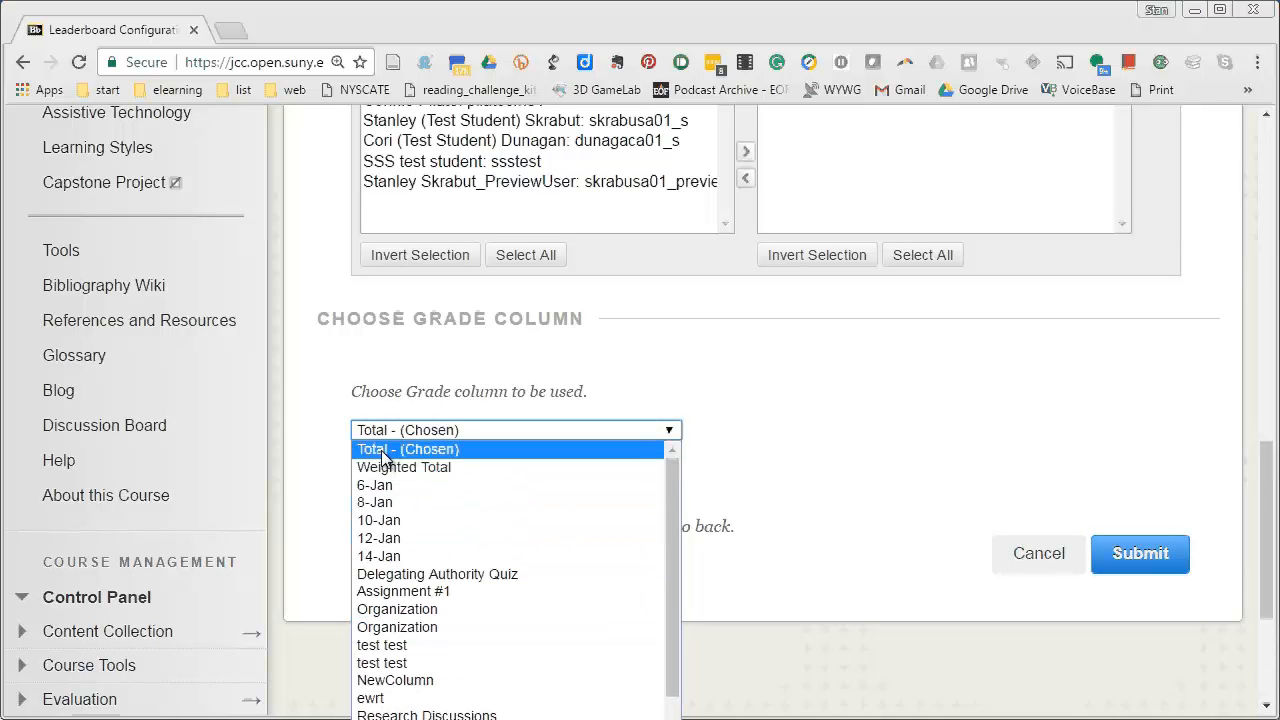
pyautogui.click(407, 449)
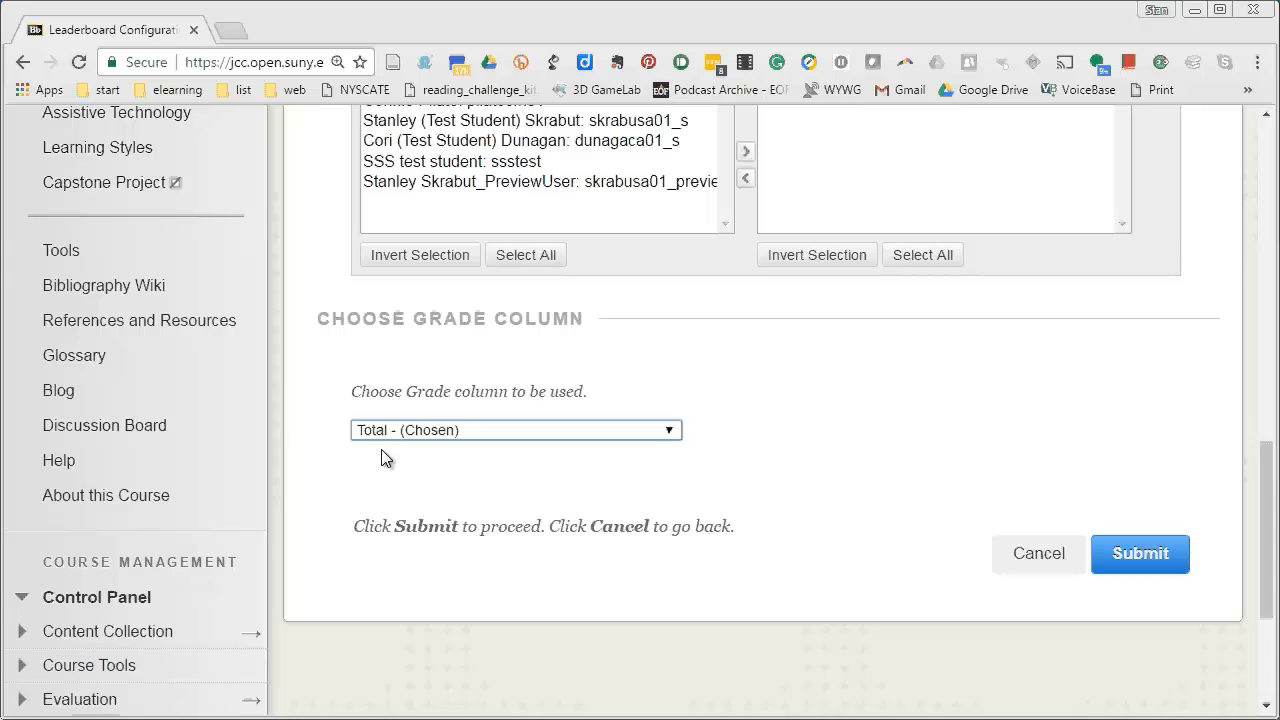
pyautogui.moveTo(475, 458)
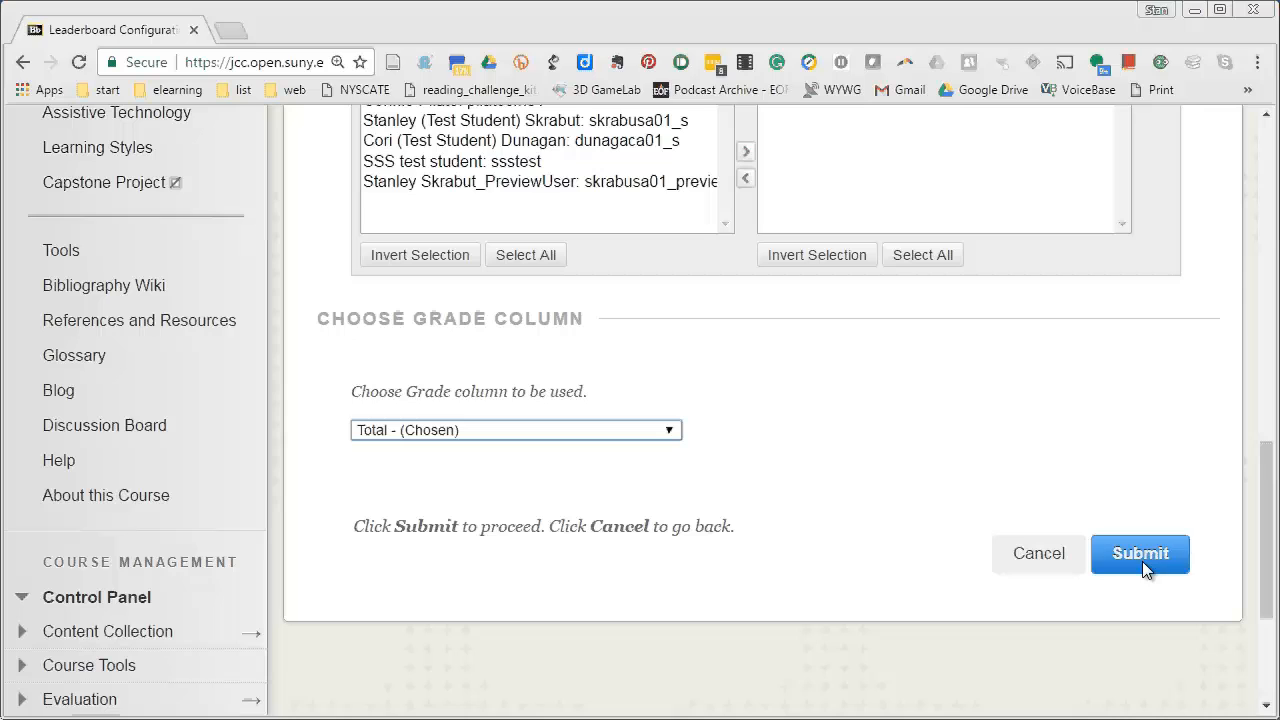
# - Submit the leaderboard configuration with Total kept and scroll Home to the leaderboard chart
pyautogui.click(1140, 553)
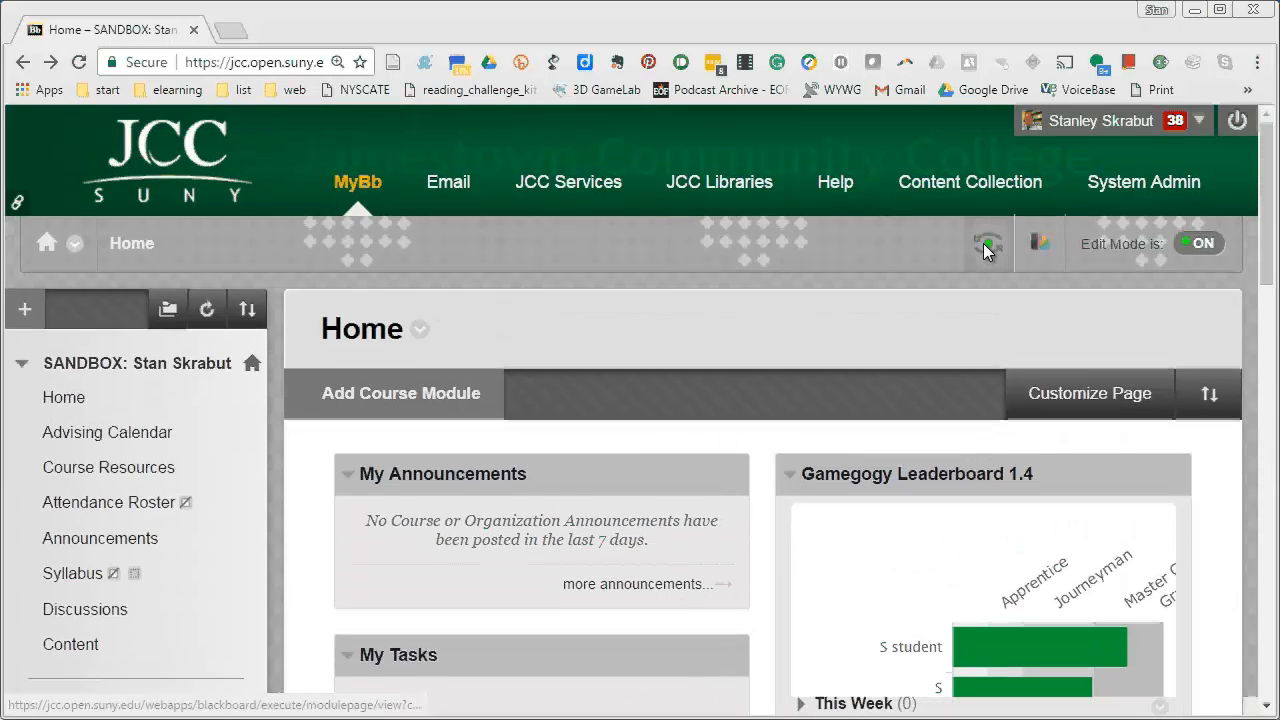
pyautogui.scroll(-3)
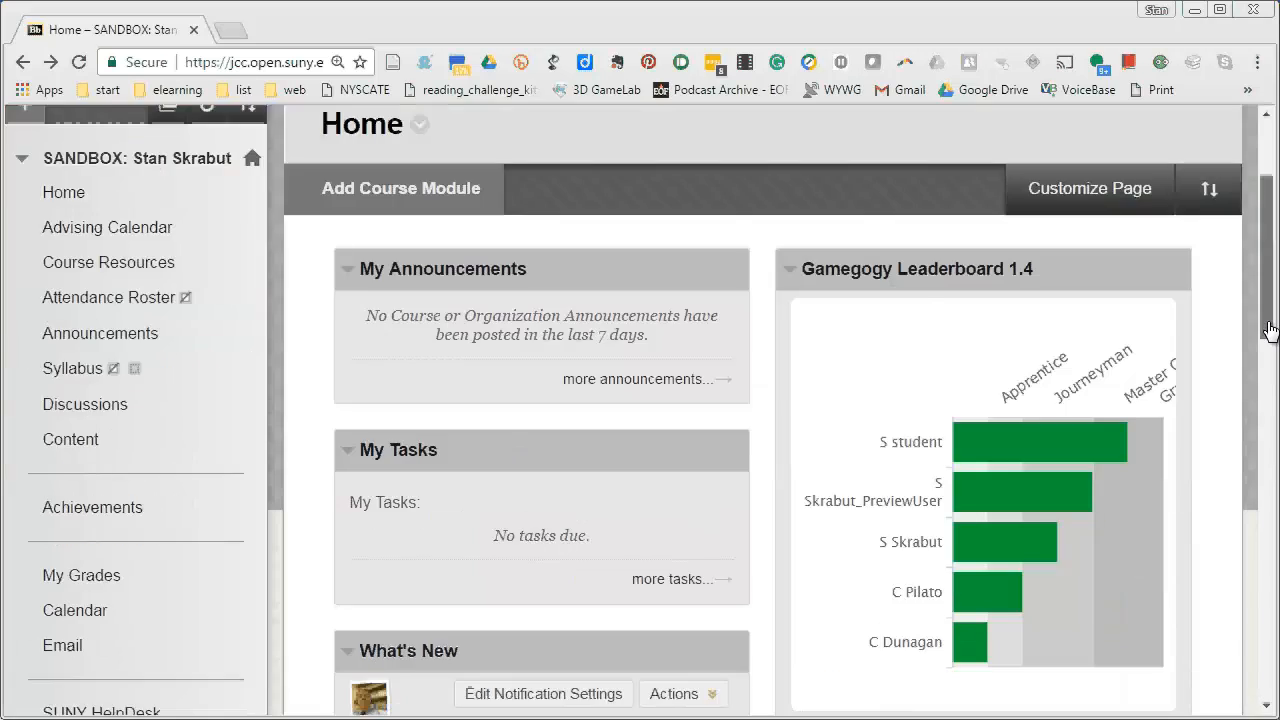
pyautogui.scroll(-3)
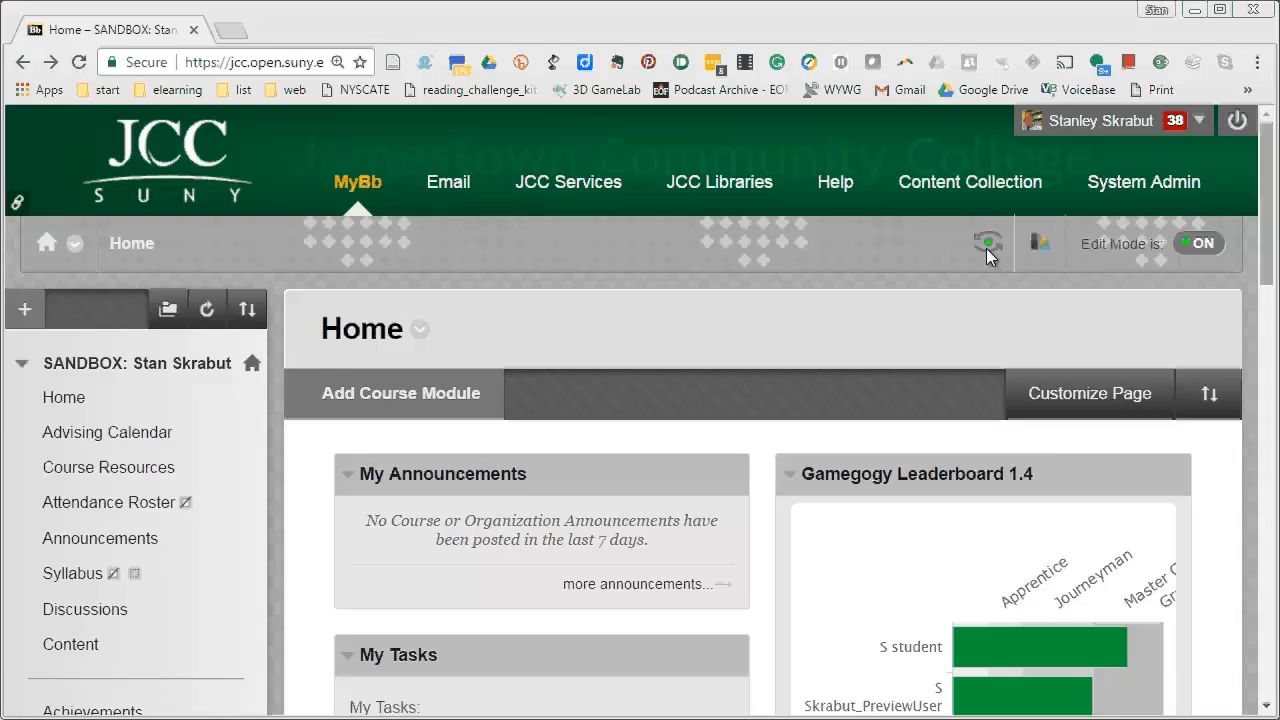
# - Turn on Student Preview and open Home to see the student's 20-point bar labelled You
pyautogui.click(987, 243)
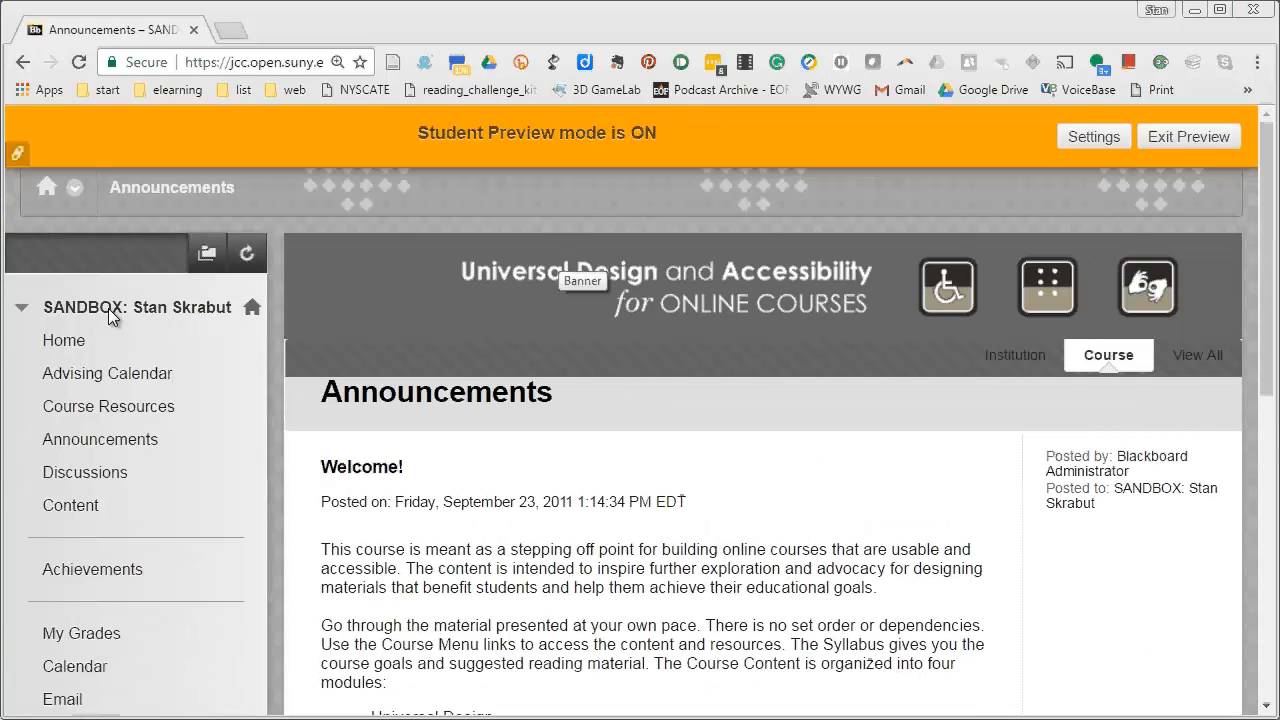
pyautogui.moveTo(63, 341)
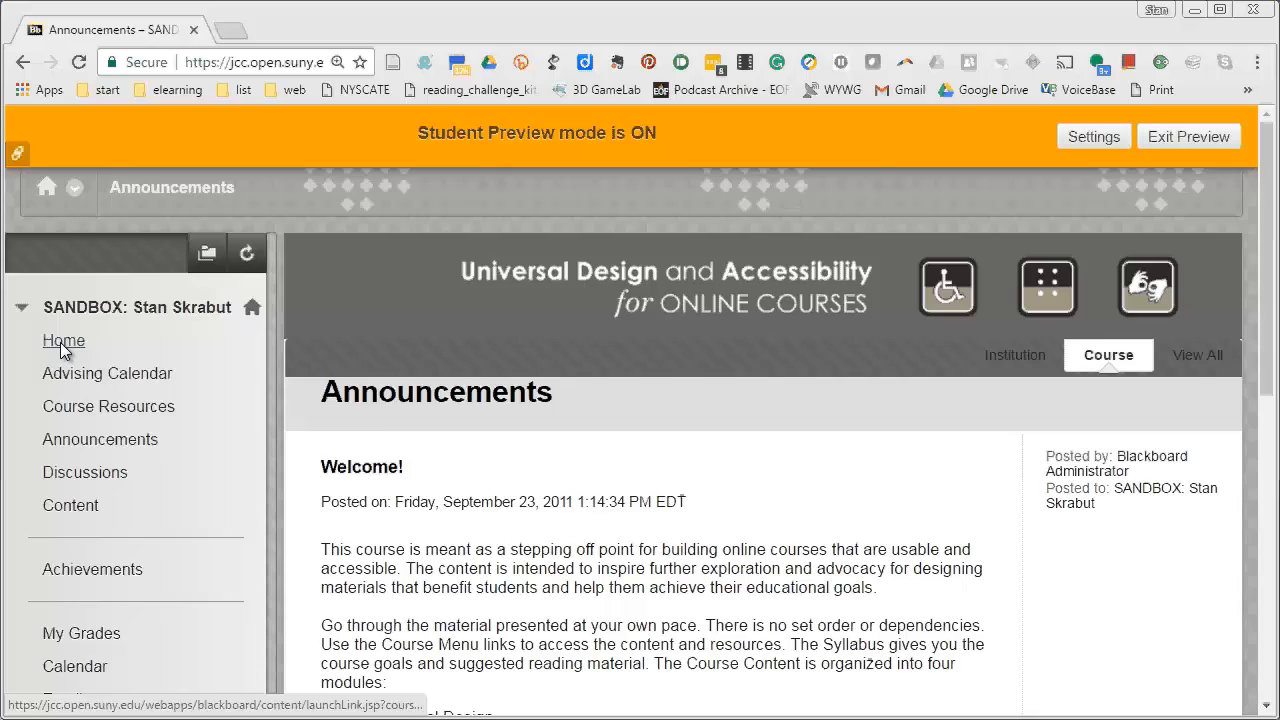
pyautogui.click(63, 341)
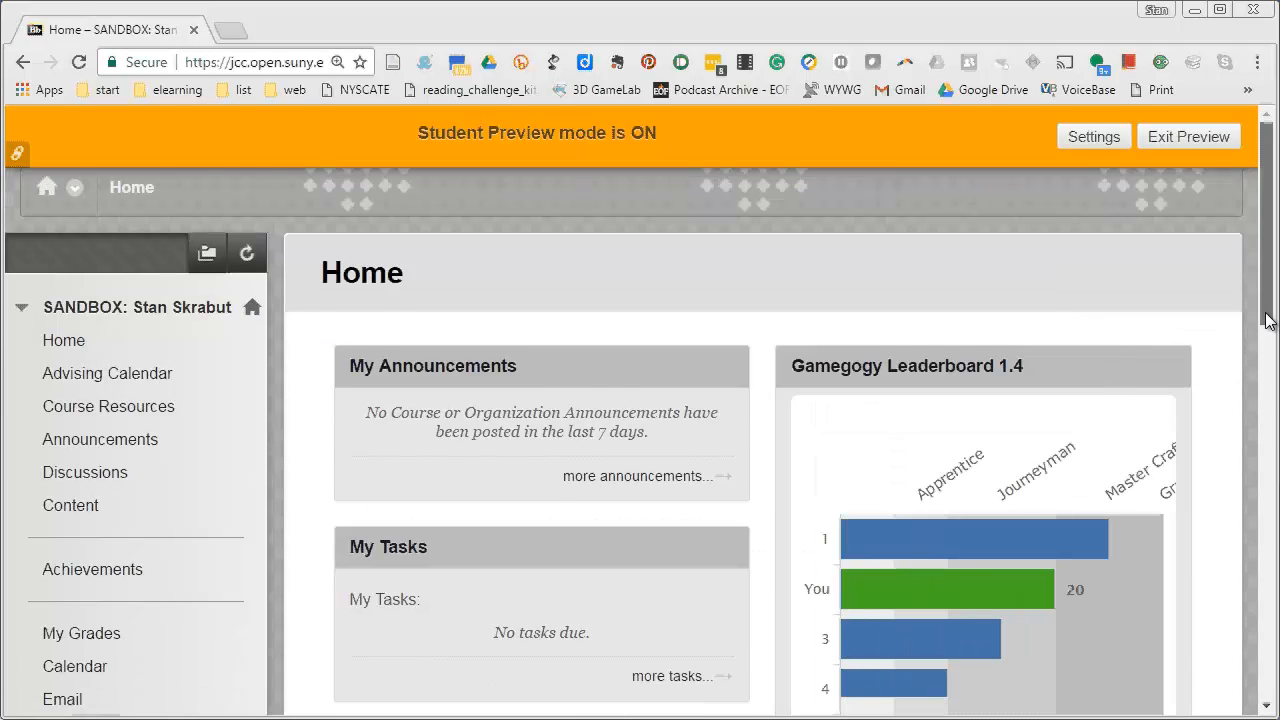
pyautogui.scroll(-3)
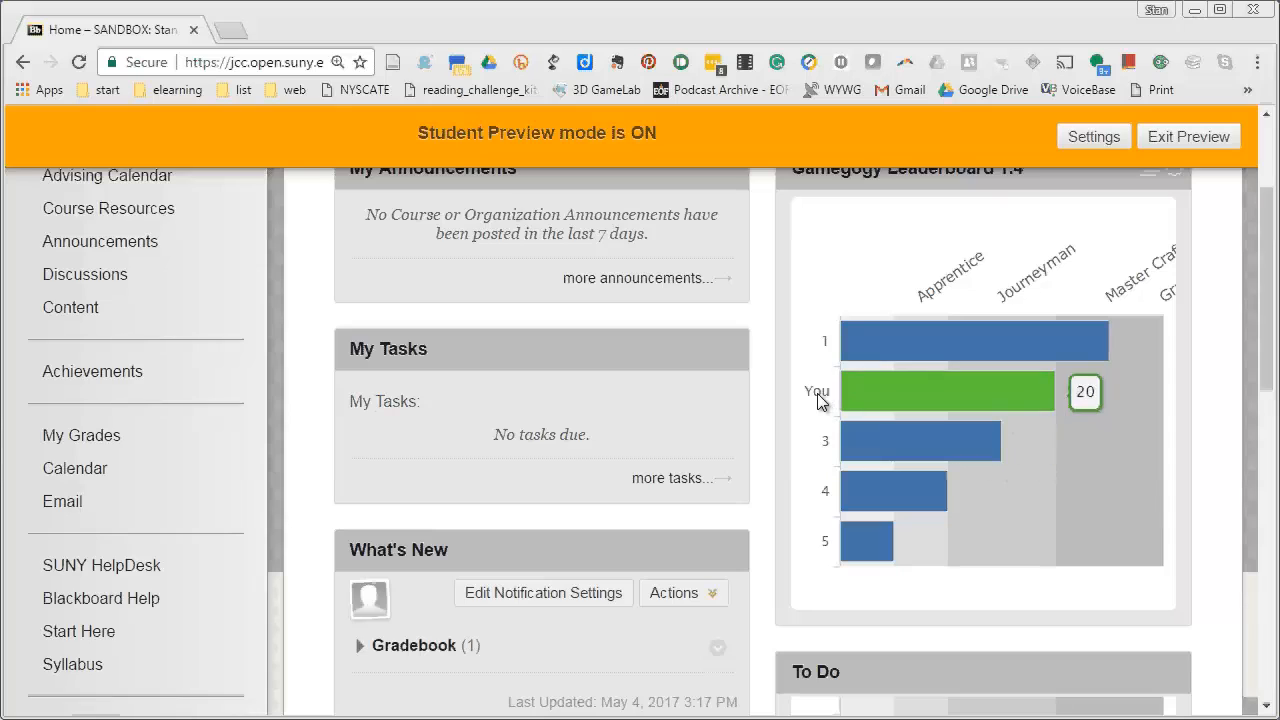
pyautogui.moveTo(1030, 393)
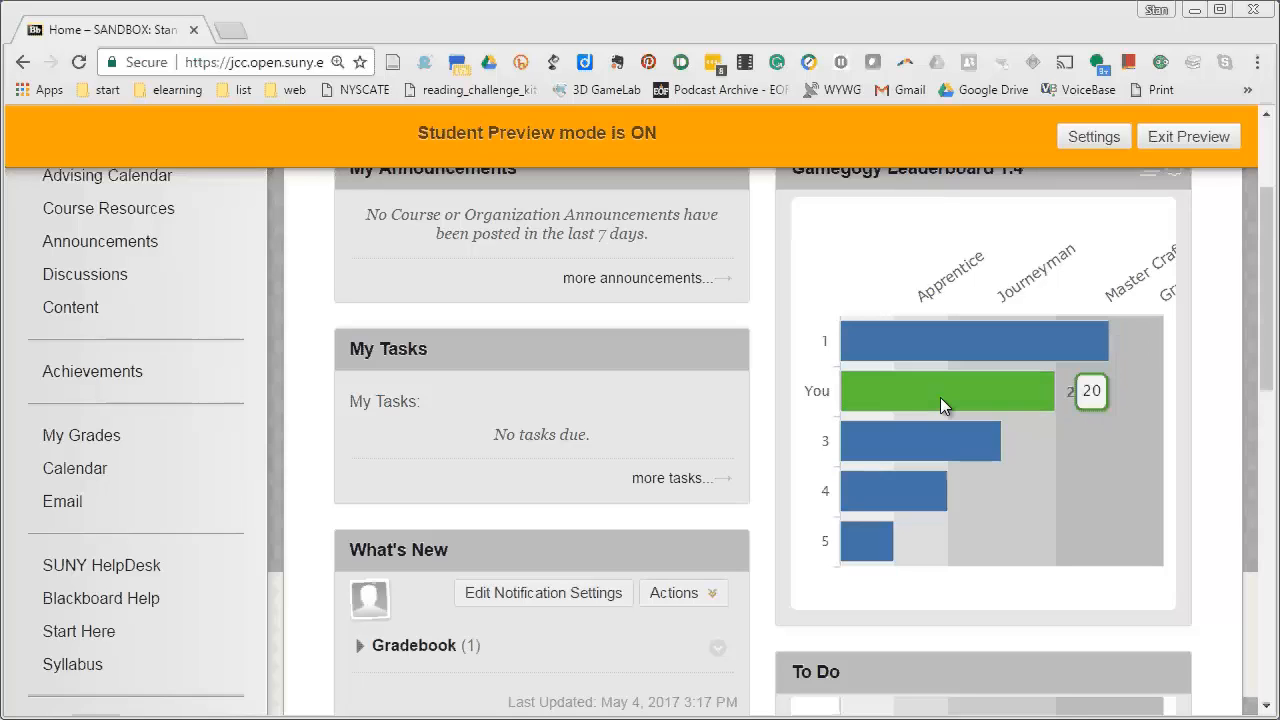
pyautogui.moveTo(920, 373)
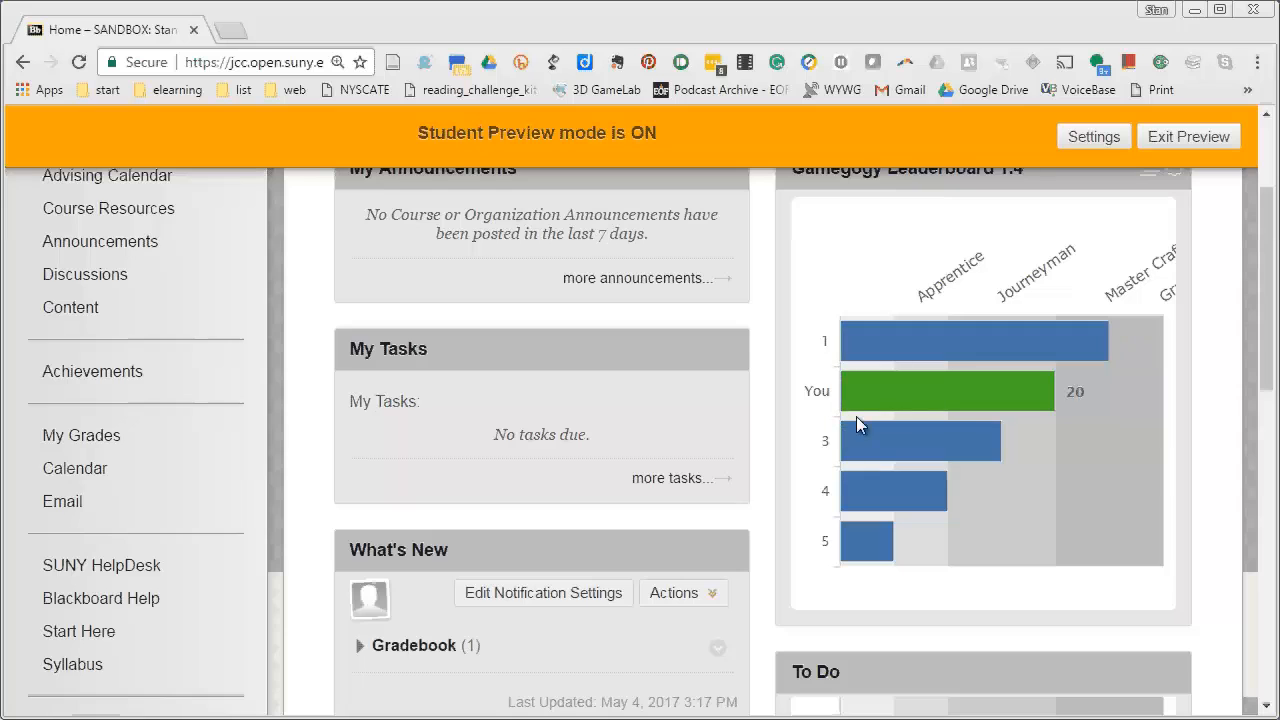
pyautogui.moveTo(892, 491)
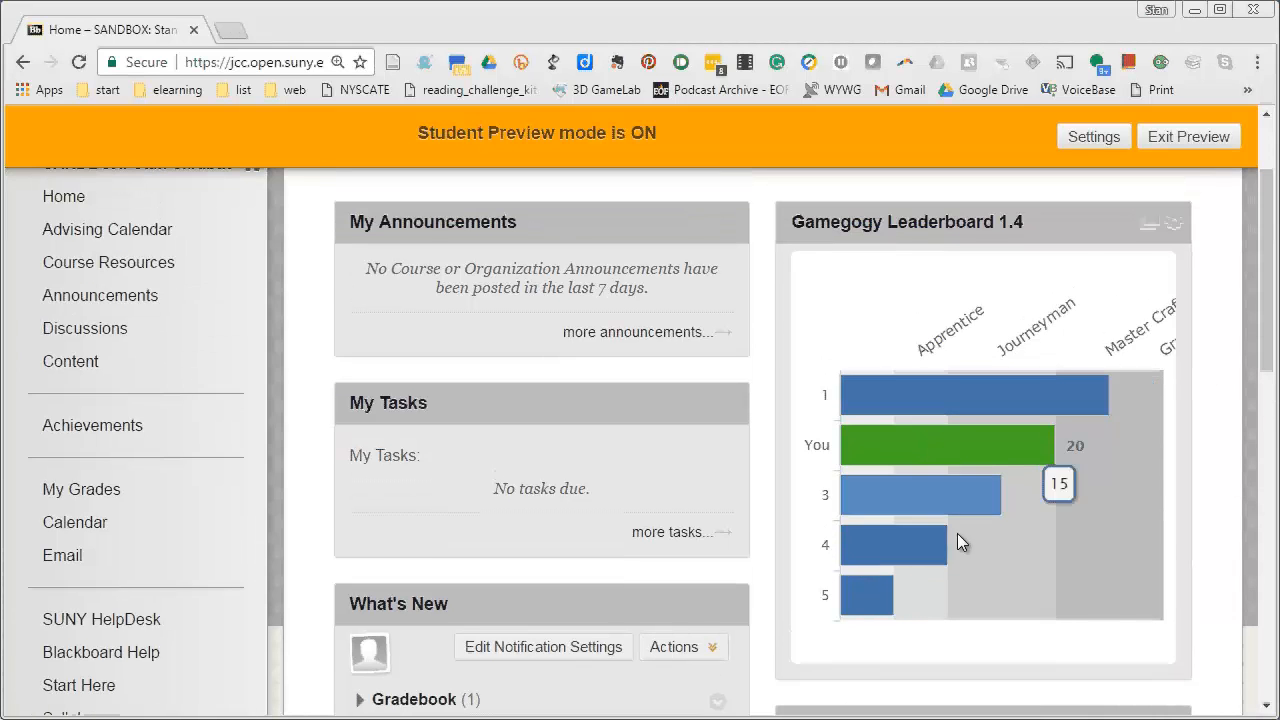
pyautogui.moveTo(1188, 489)
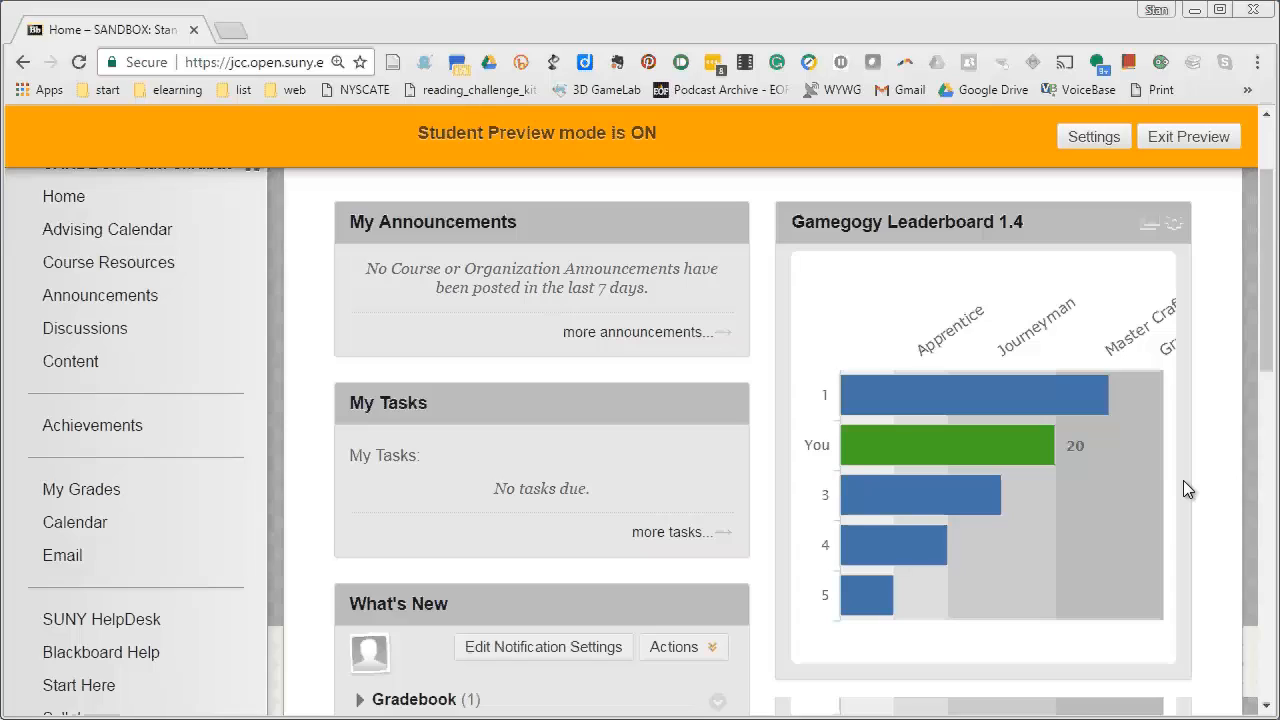
pyautogui.moveTo(1214, 427)
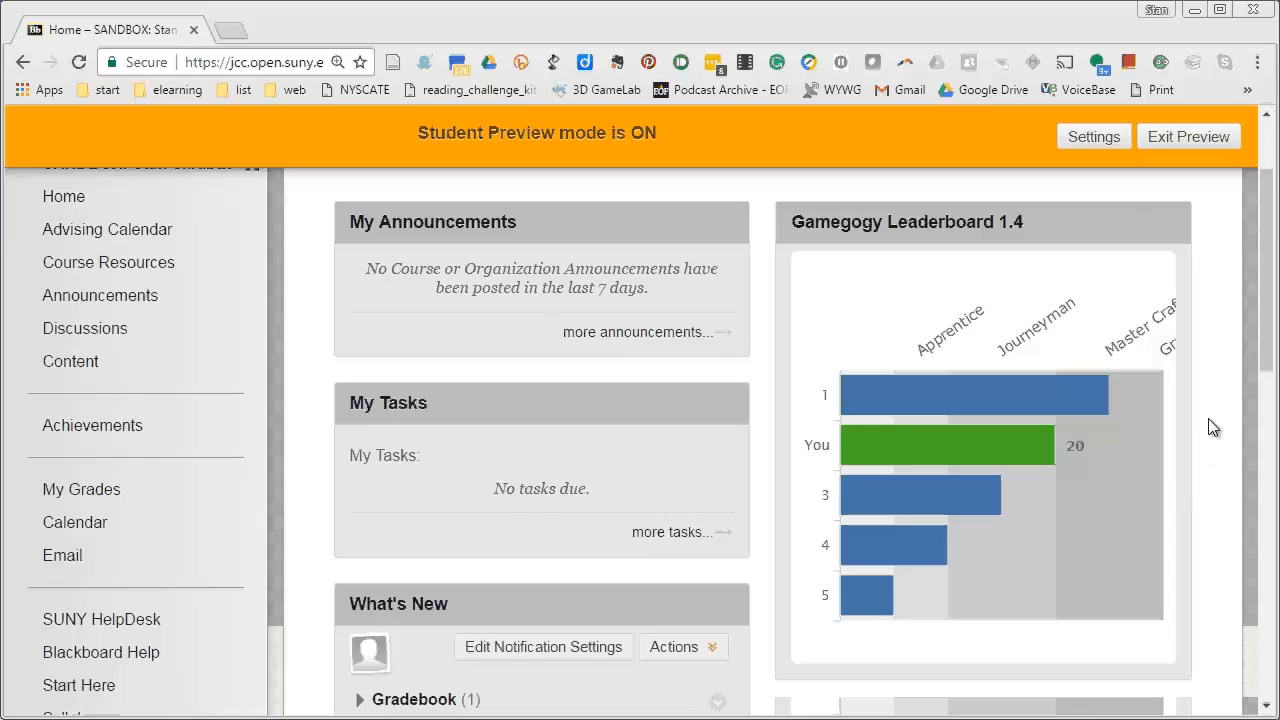
pyautogui.moveTo(1213, 428)
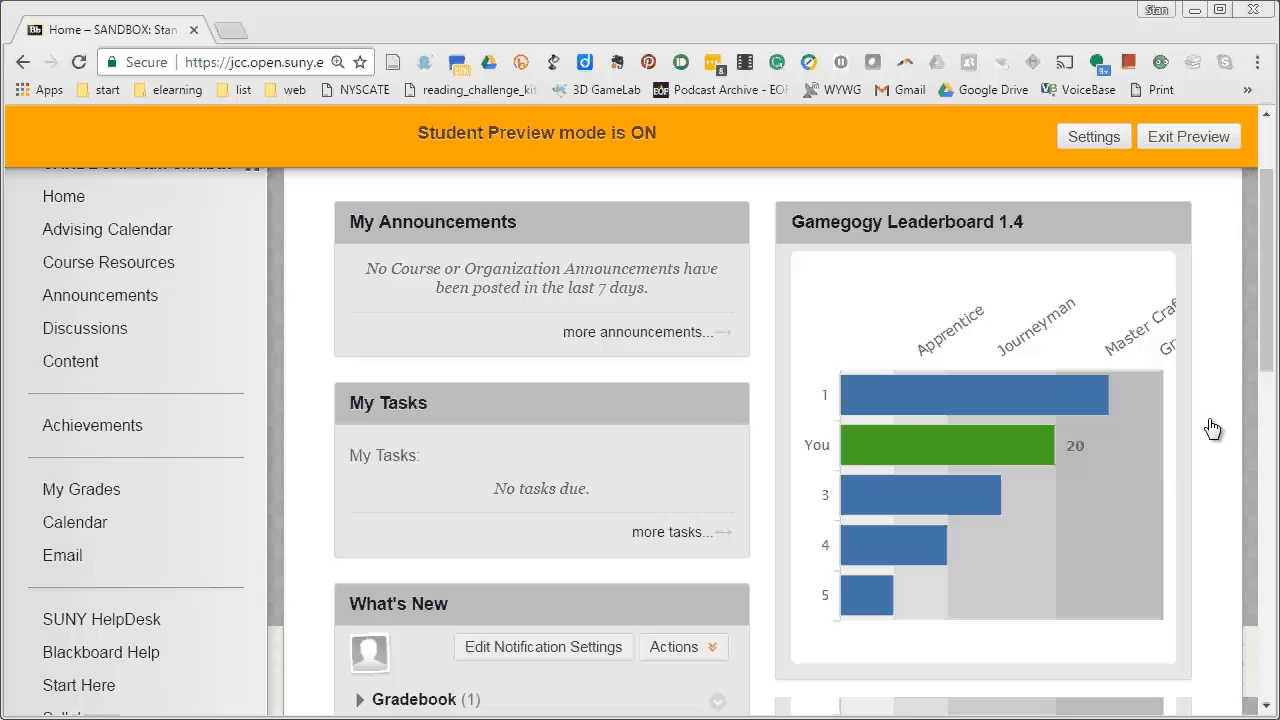